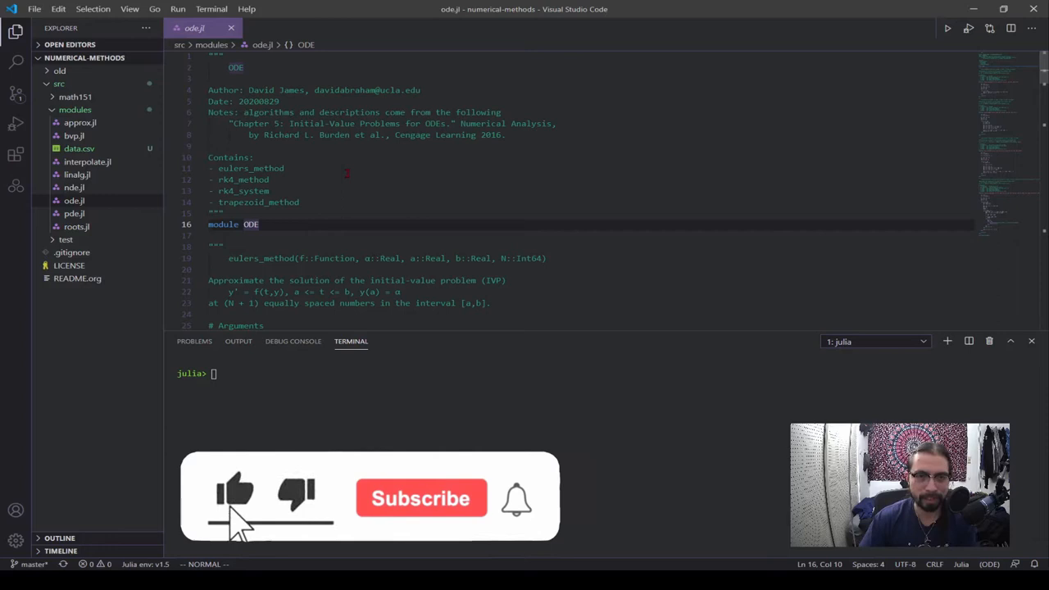
Review the ode.jl source and its docstrings in the editor
click(420, 498)
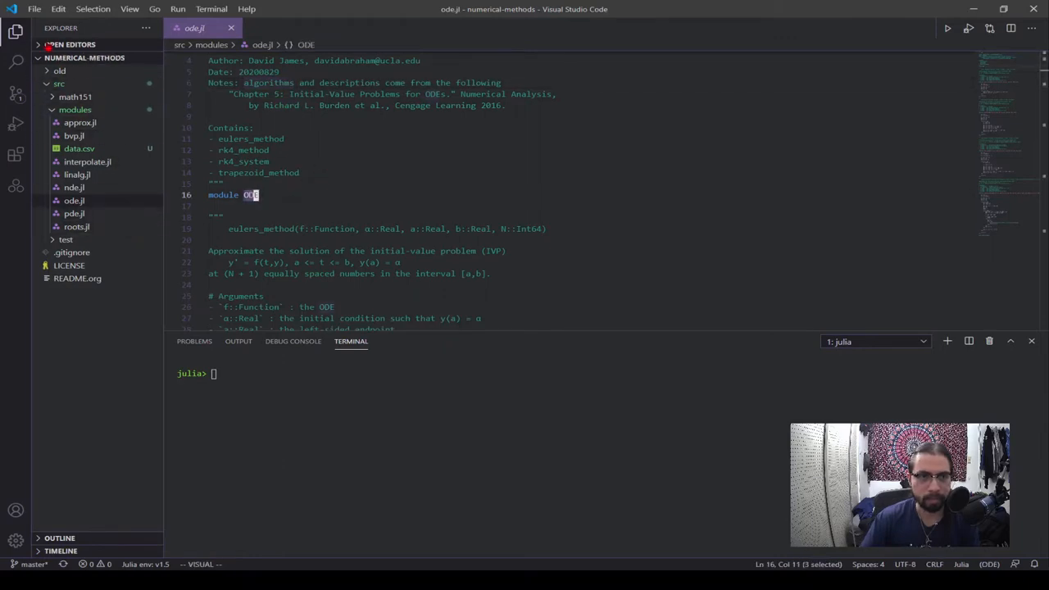
click(9, 33)
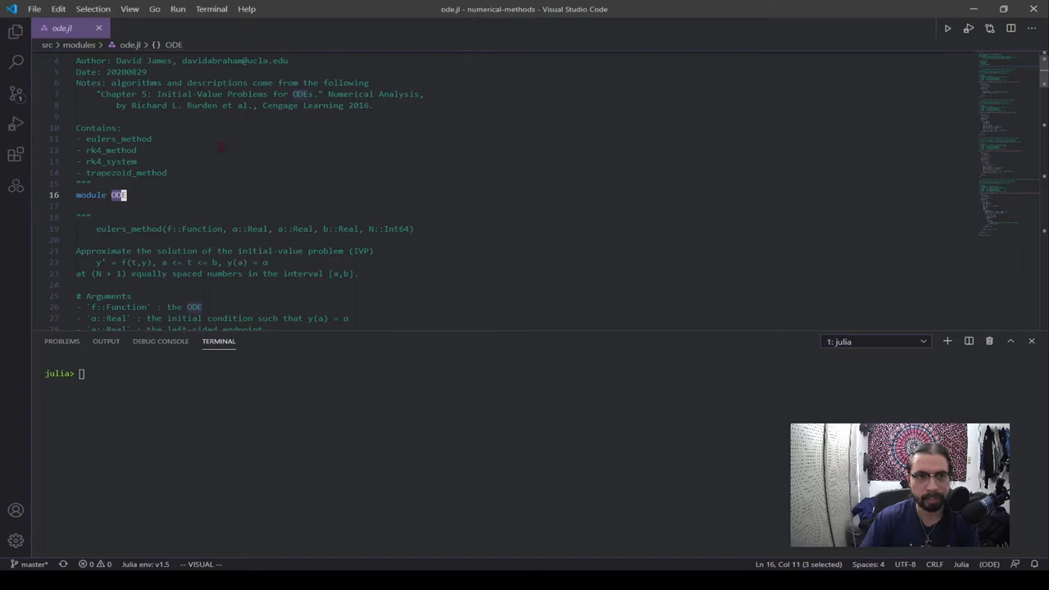
scroll(down, 3)
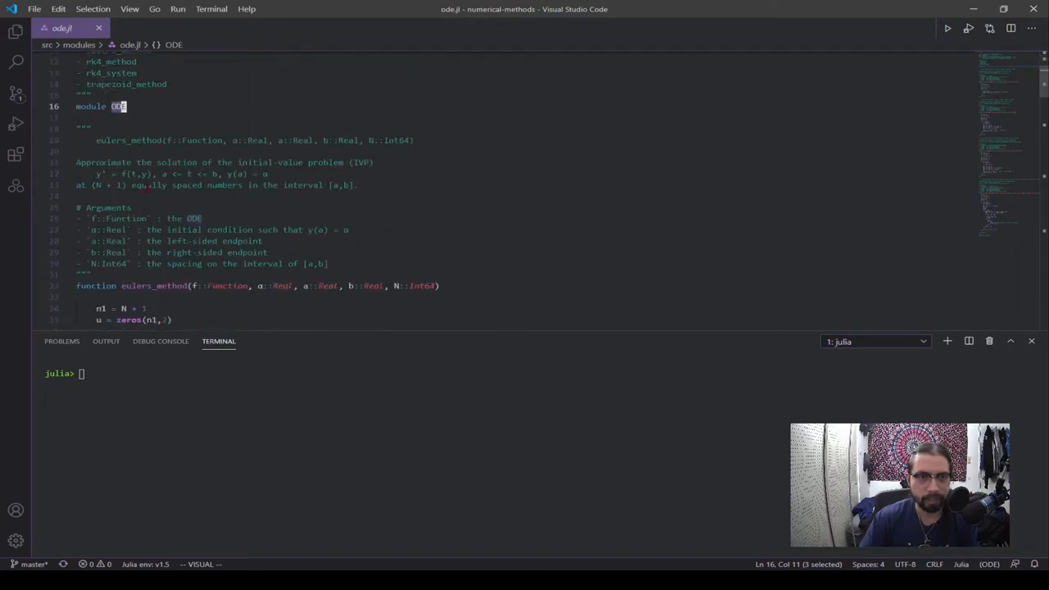
scroll(down, 3)
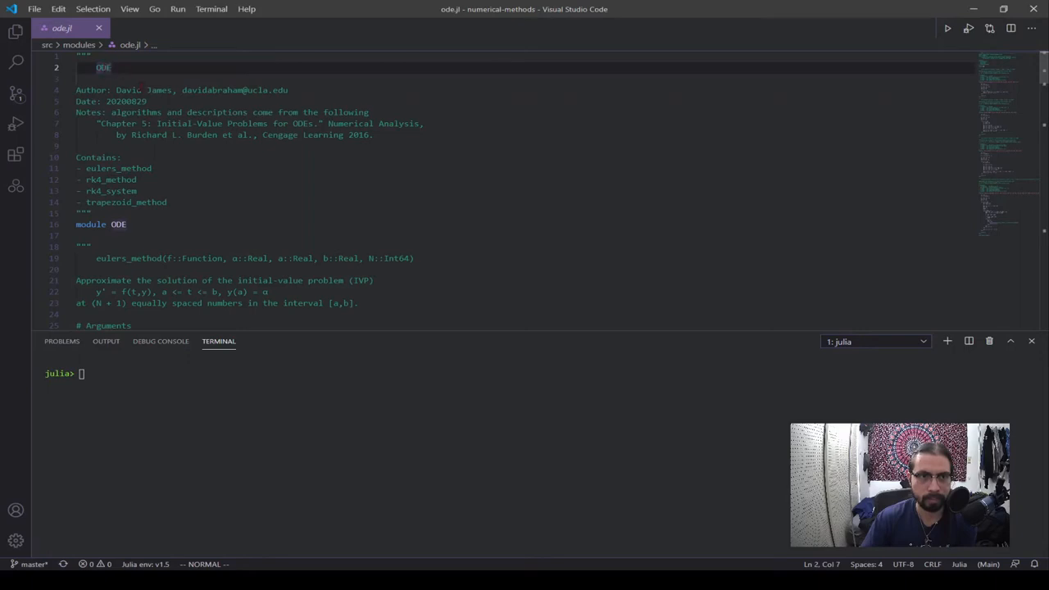
drag(75, 88, 259, 89)
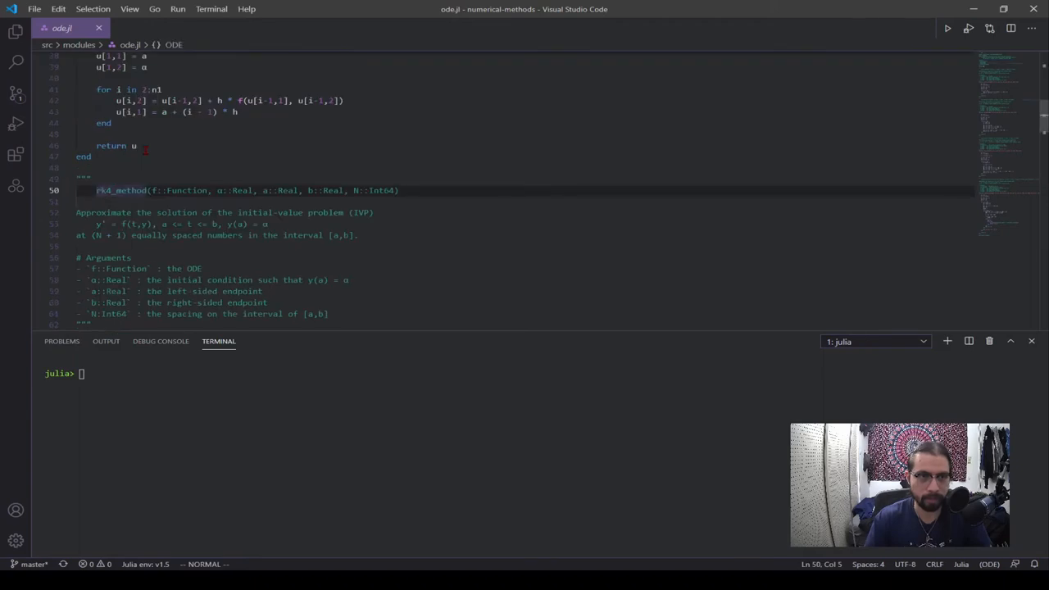
scroll(down, 3)
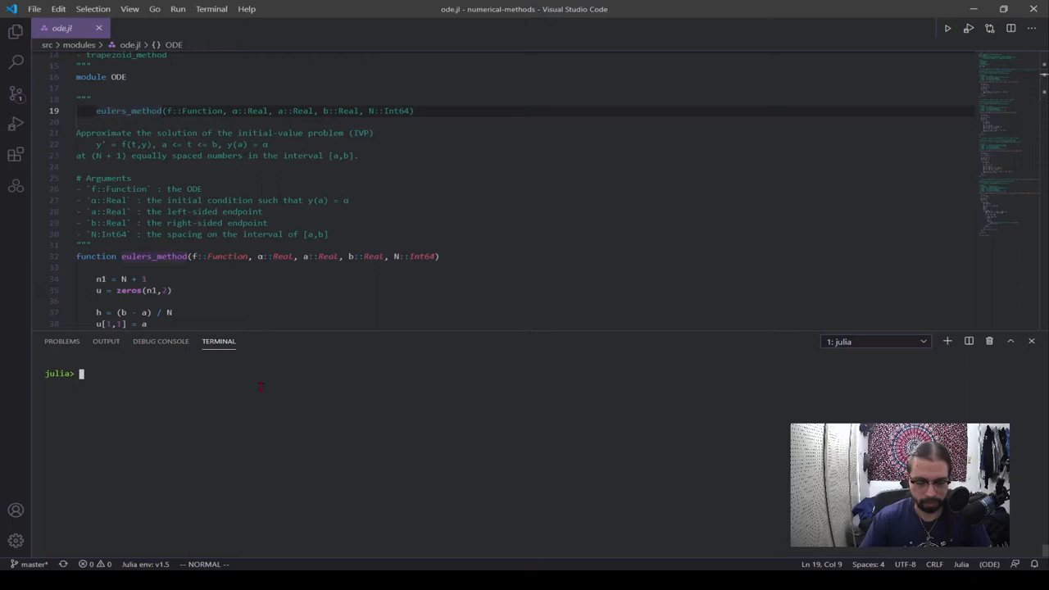
Show the REPL help for ODE.eulers_method in help mode
text(?>)
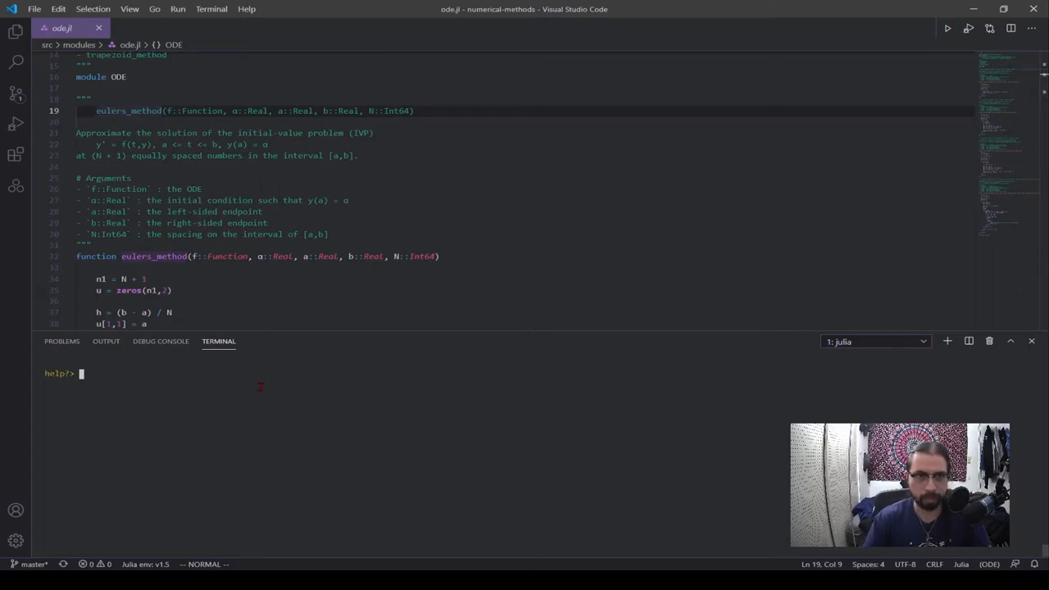
text(ODE.)
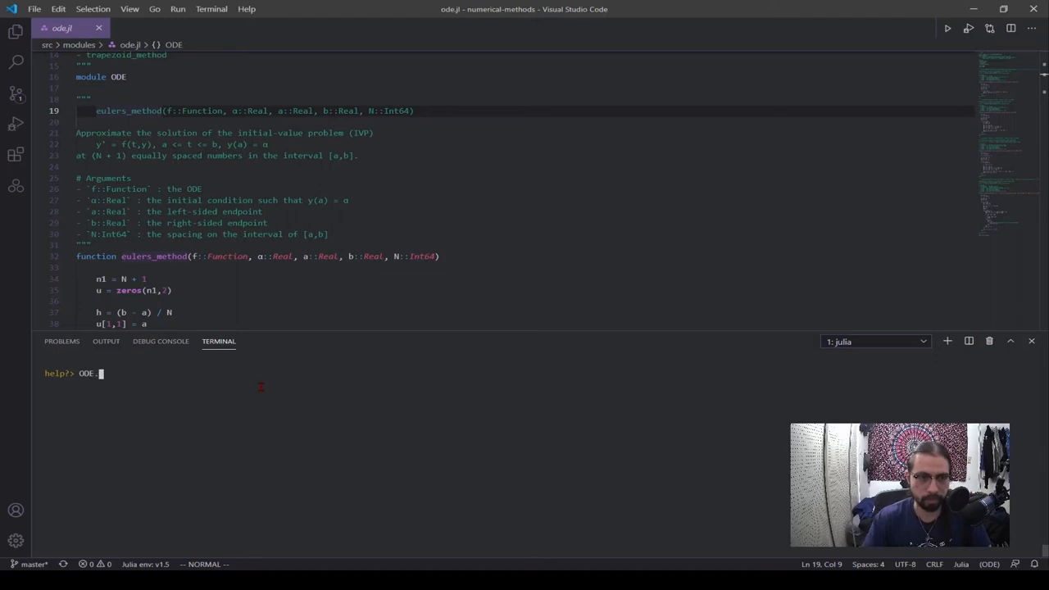
text(eul)
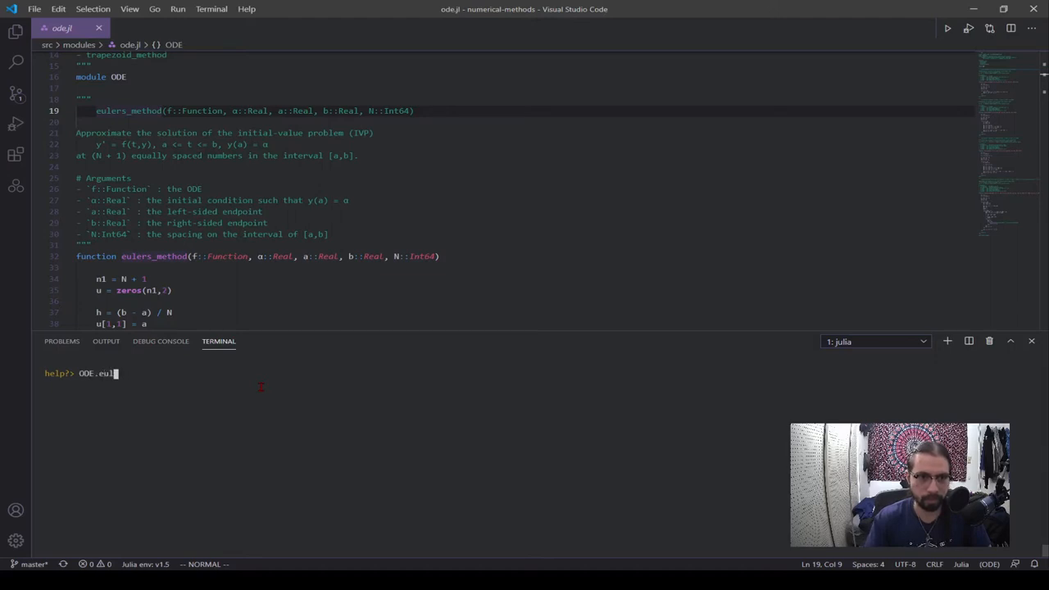
key(Enter)
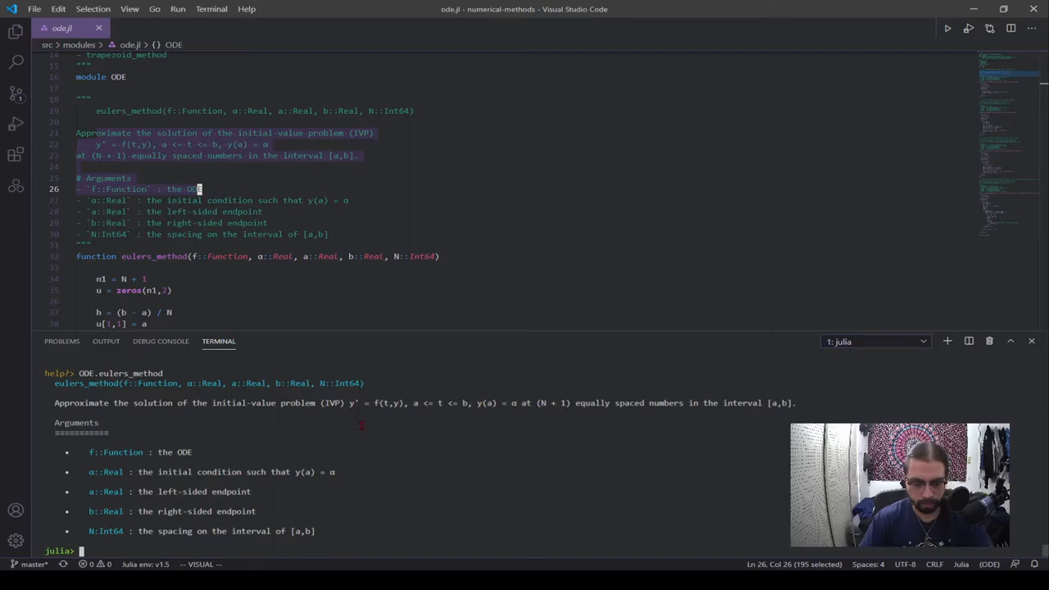
Show the REPL help for println
text(println)
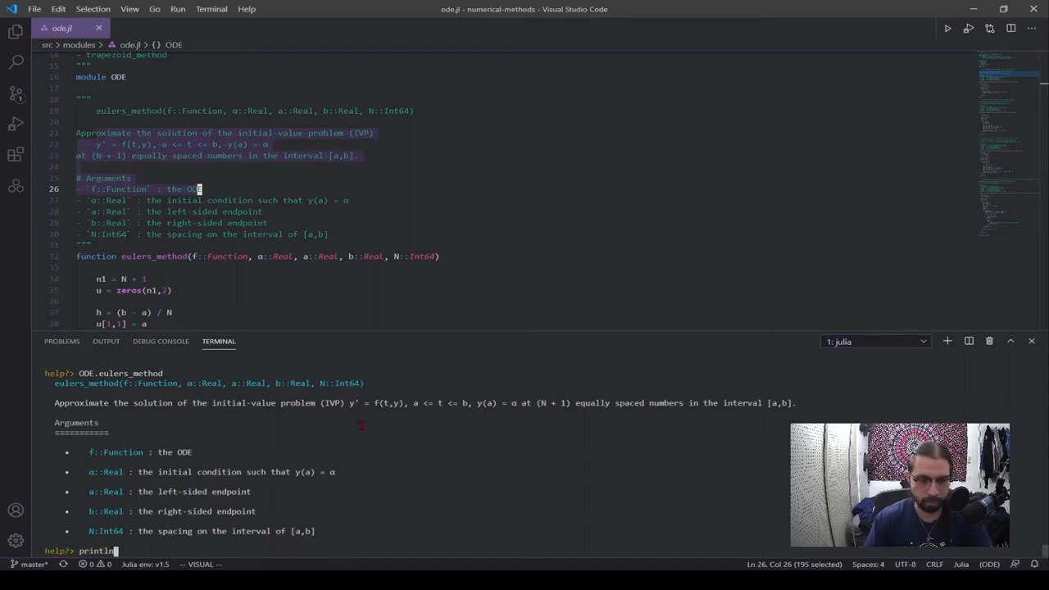
key(Enter)
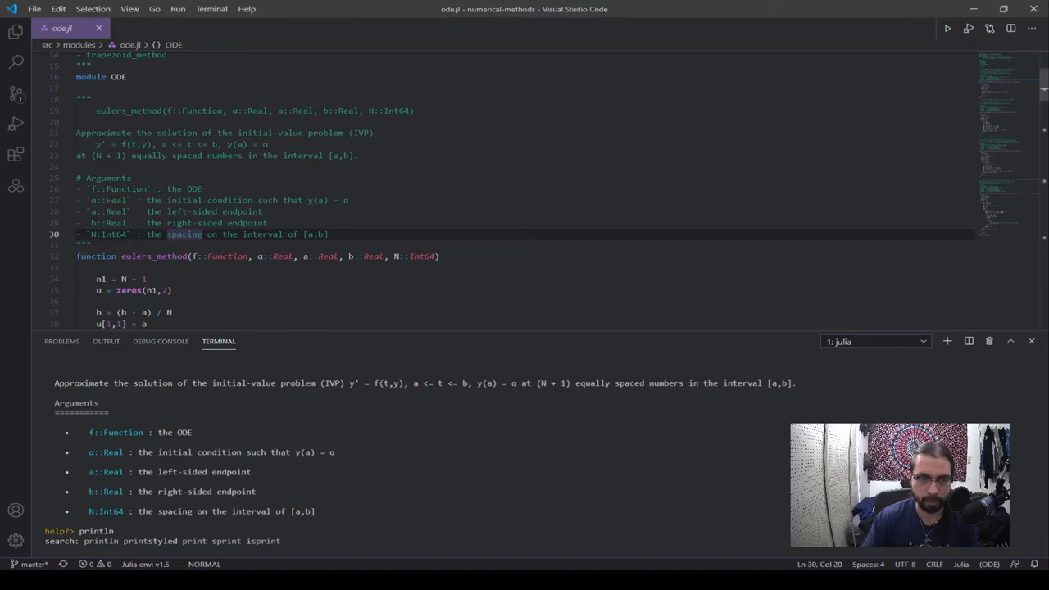
mouse_move(239, 421)
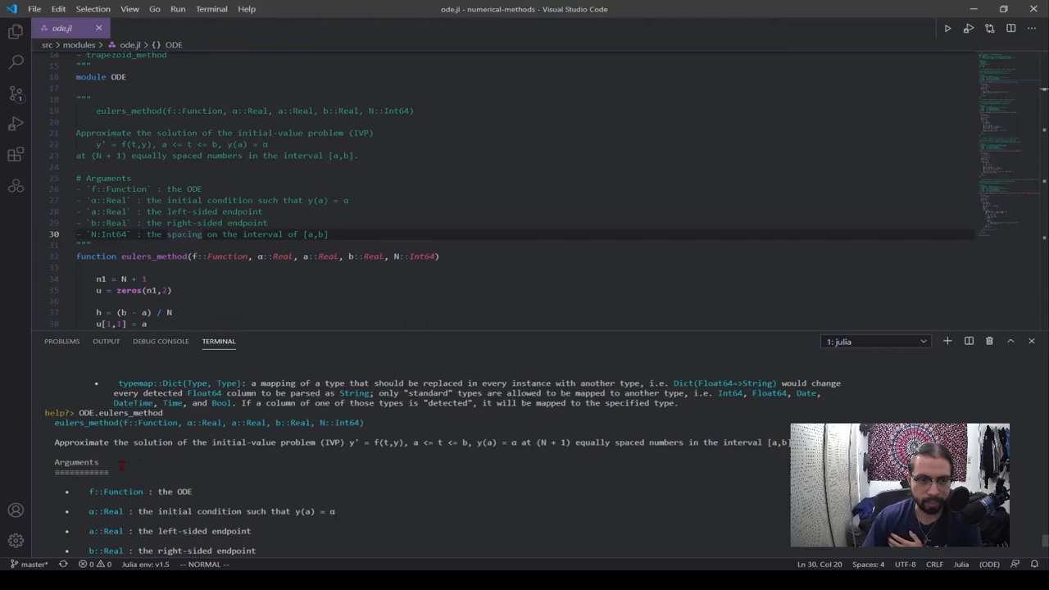
mouse_move(118, 476)
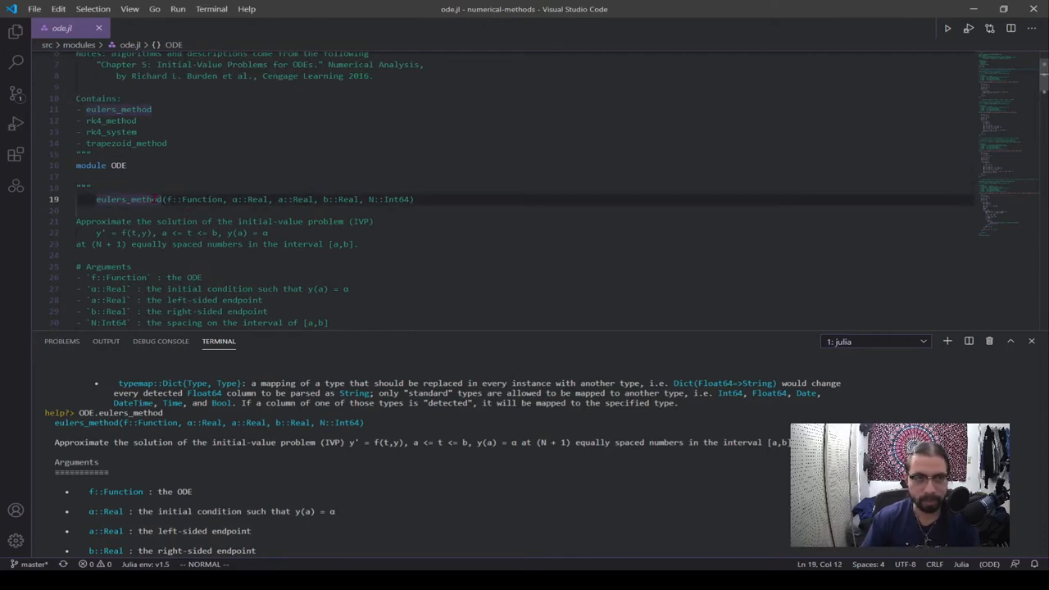
Scroll through the ode.jl module docstring in the editor
scroll(down, 3)
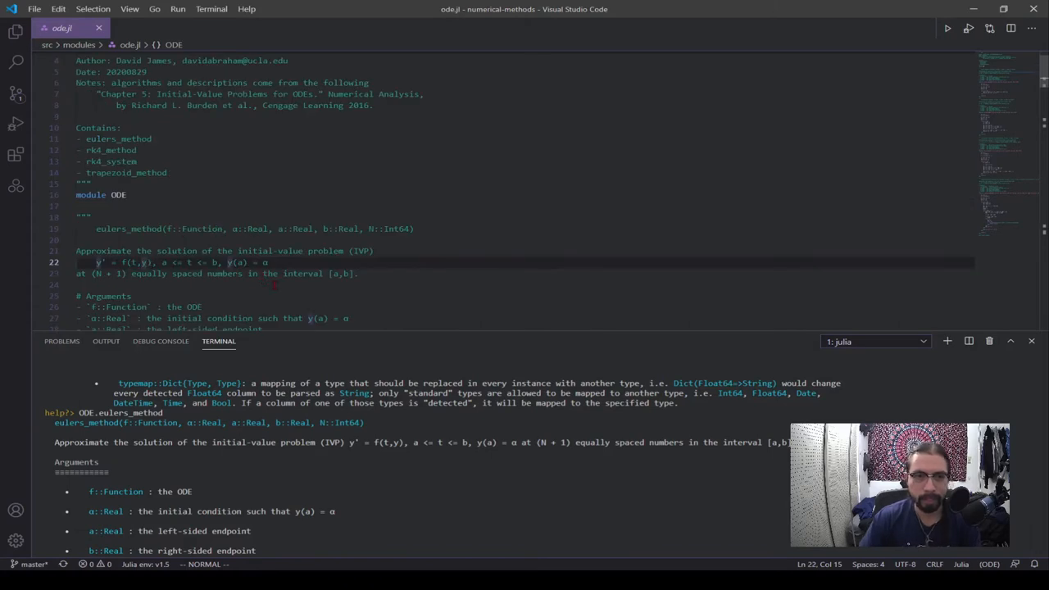
scroll(down, 3)
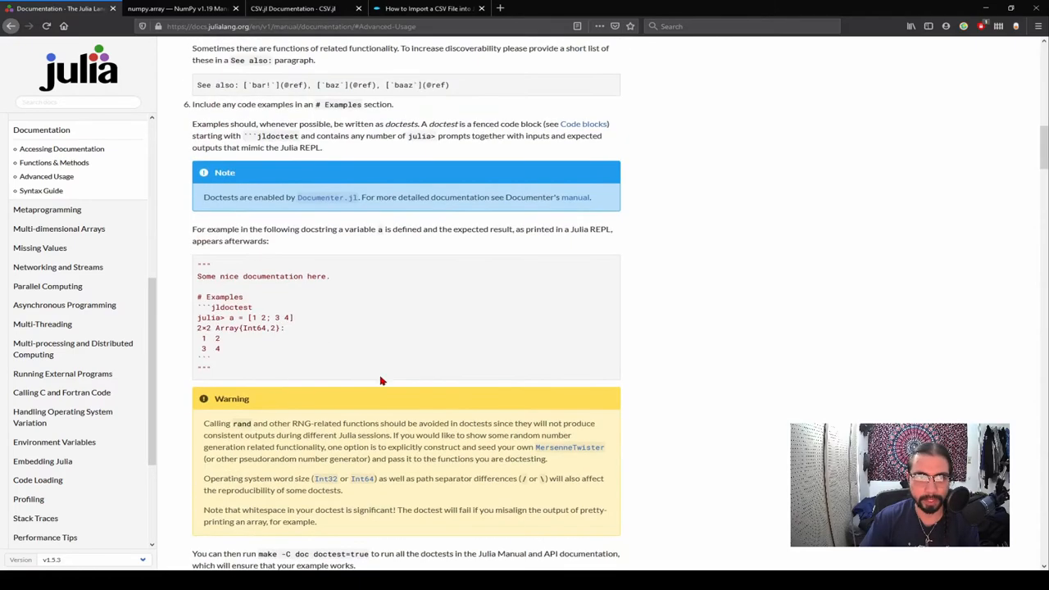
Read the Julia Documentation manual page's docstring guidelines, then bring up the numpy.array reference
scroll(up, 3)
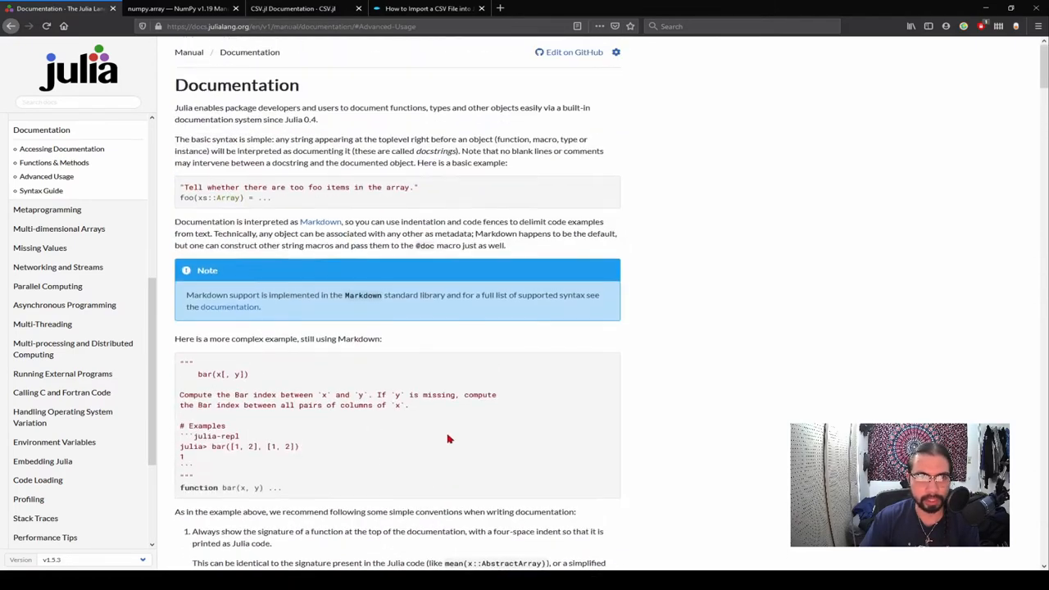
mouse_move(374, 367)
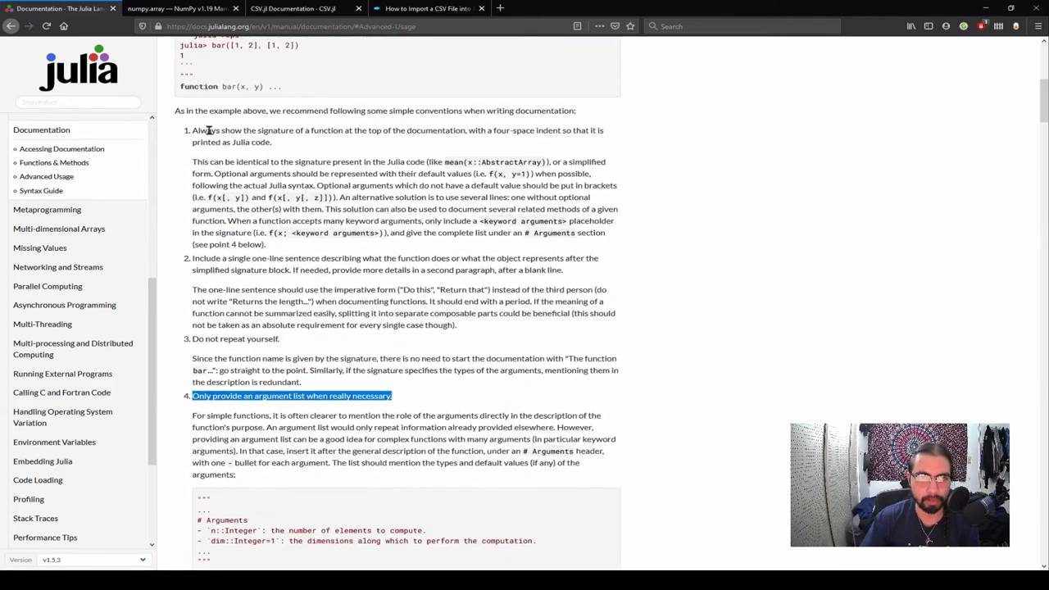
scroll(down, 3)
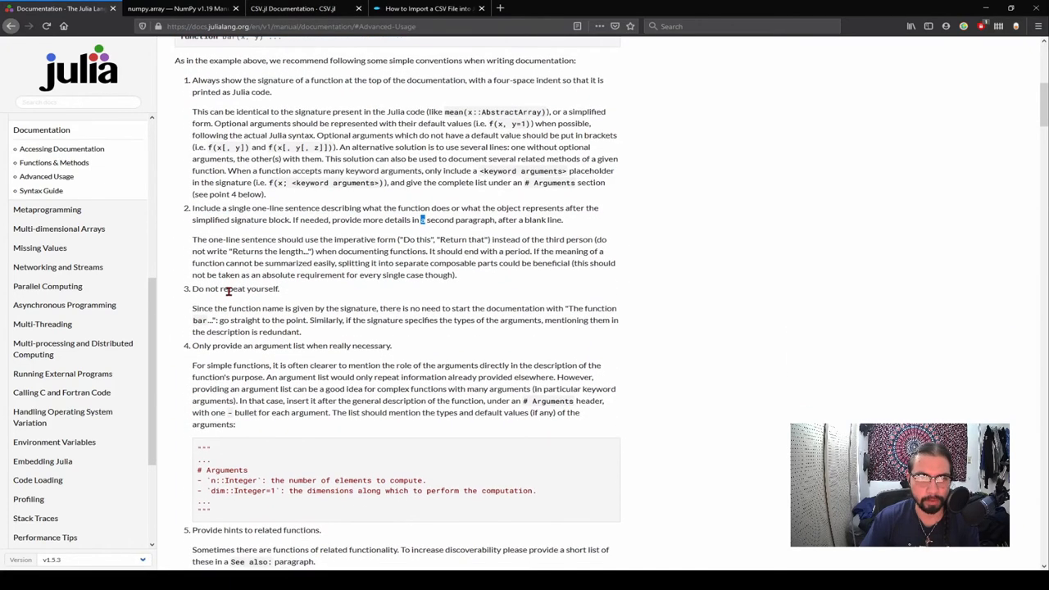
triple_click(291, 346)
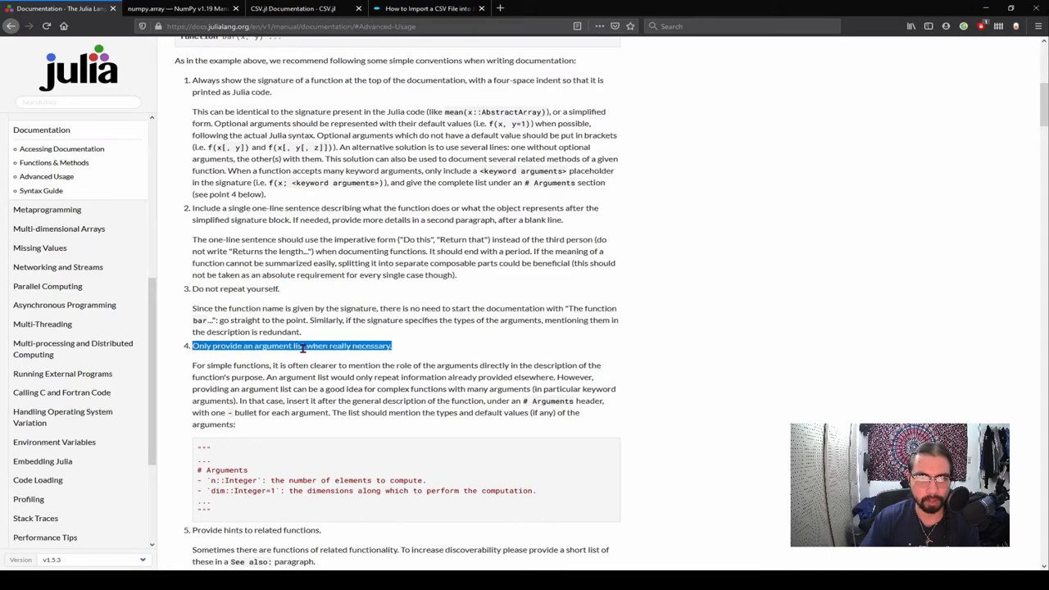
scroll(down, 3)
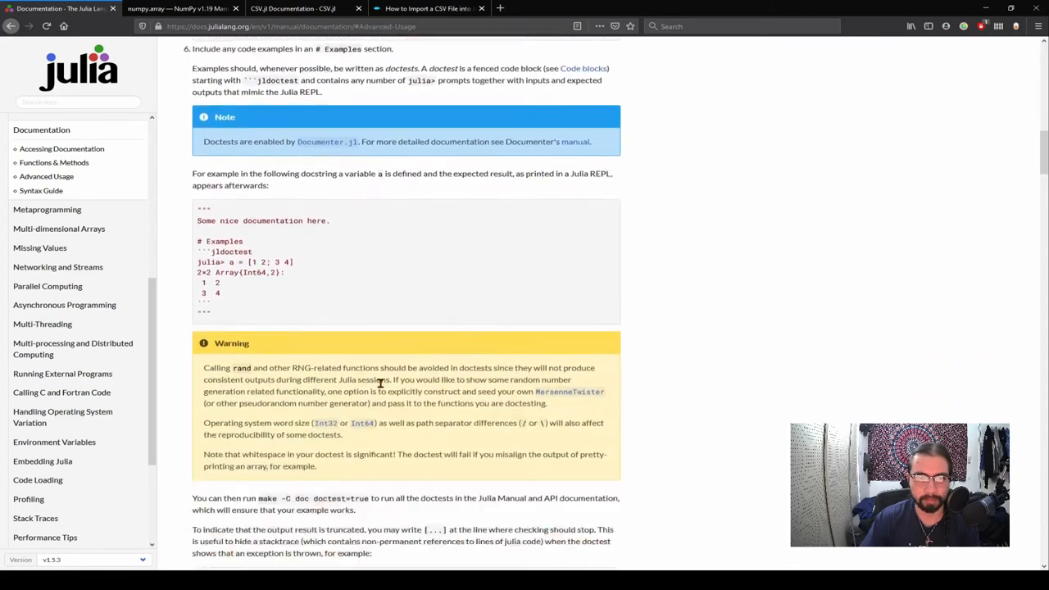
scroll(up, 3)
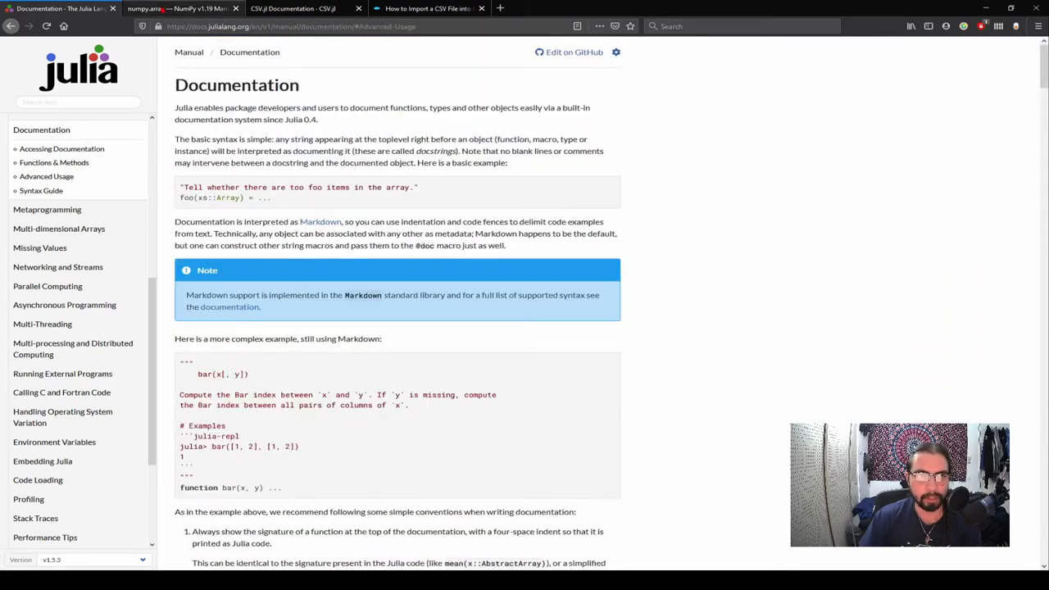
click(172, 15)
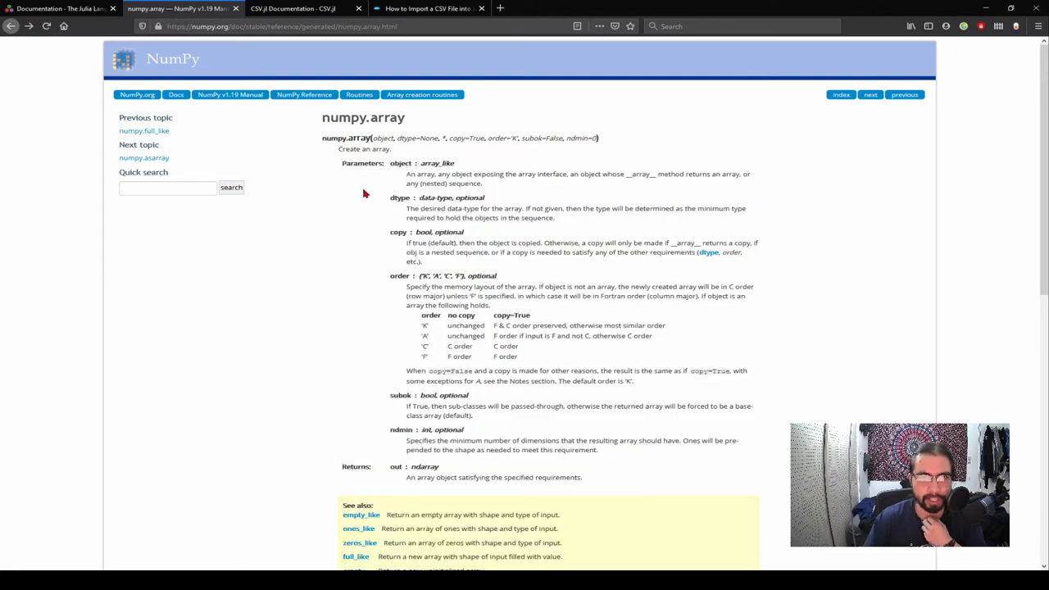
Read the numpy.array parameters and examples, then return to the Julia editor
scroll(down, 3)
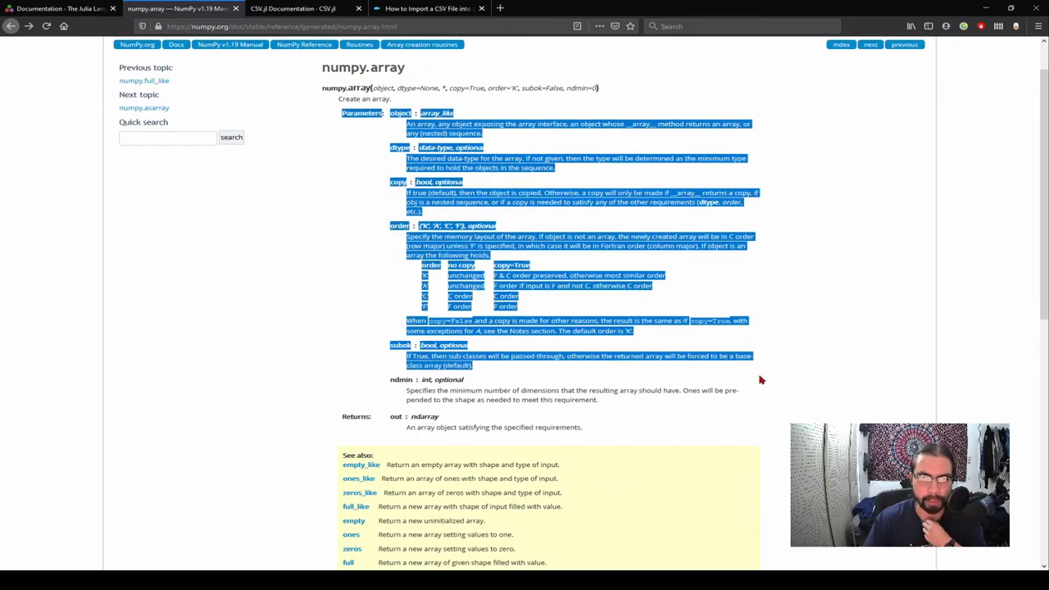
click(597, 262)
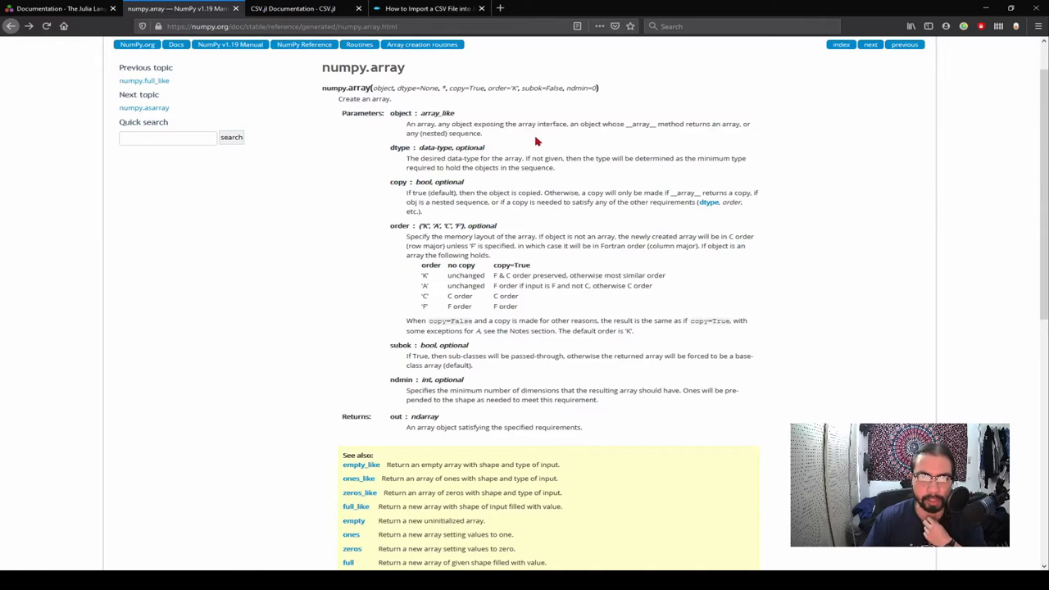
mouse_move(465, 147)
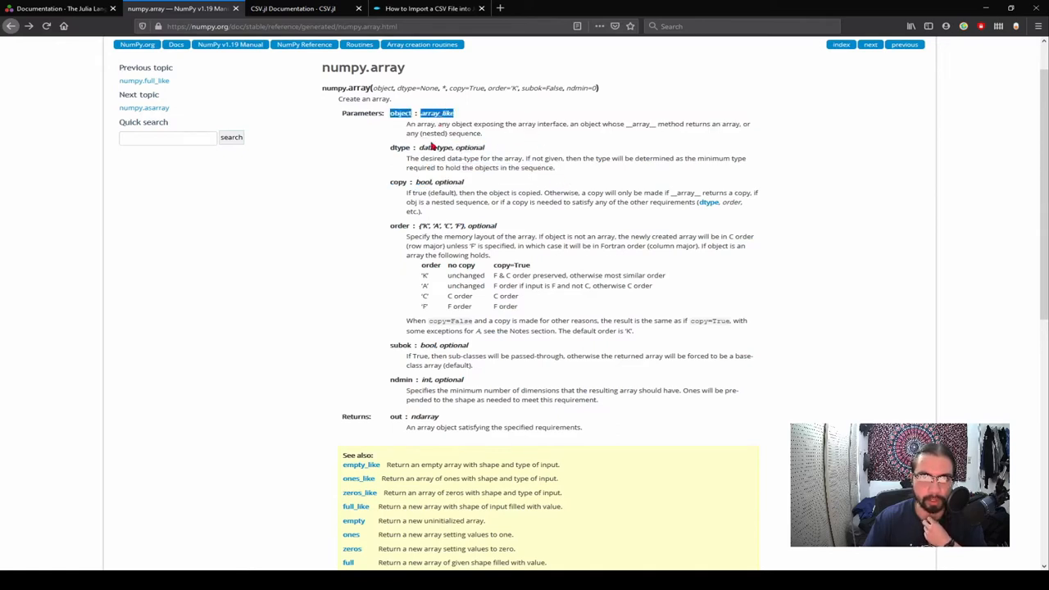
scroll(down, 3)
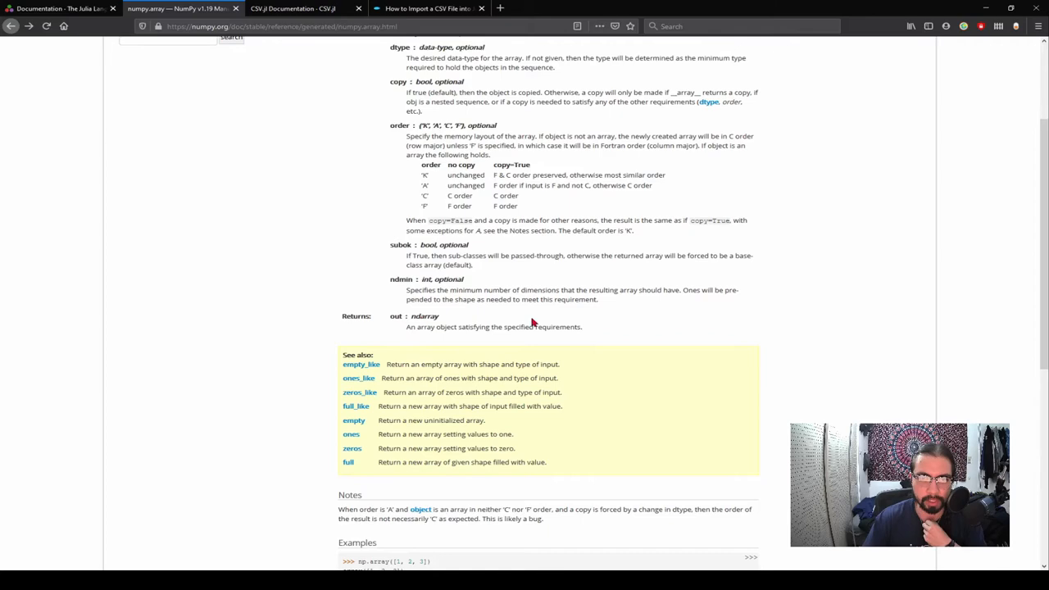
scroll(down, 3)
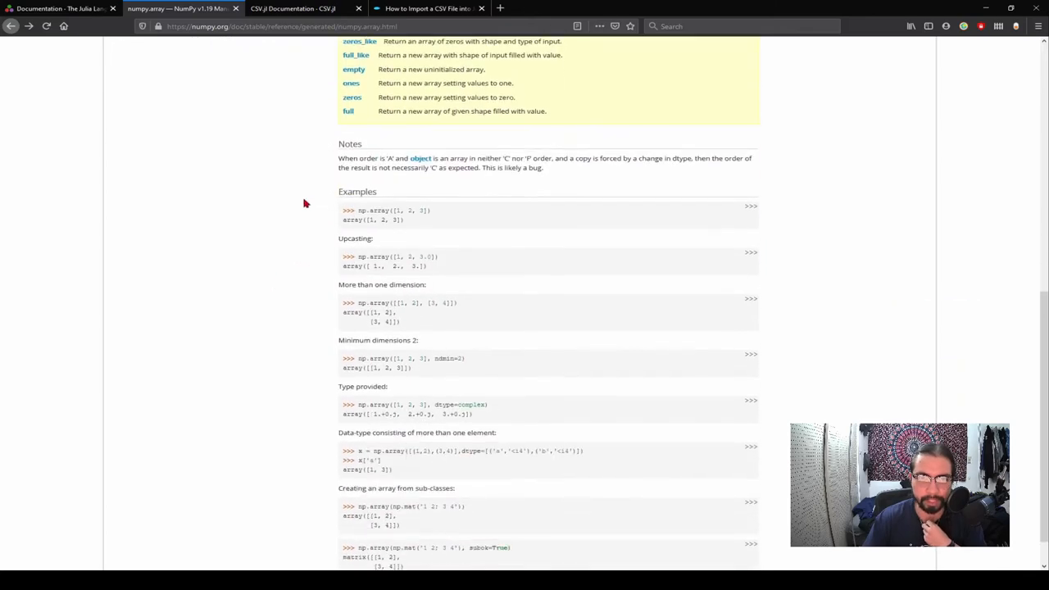
scroll(down, 3)
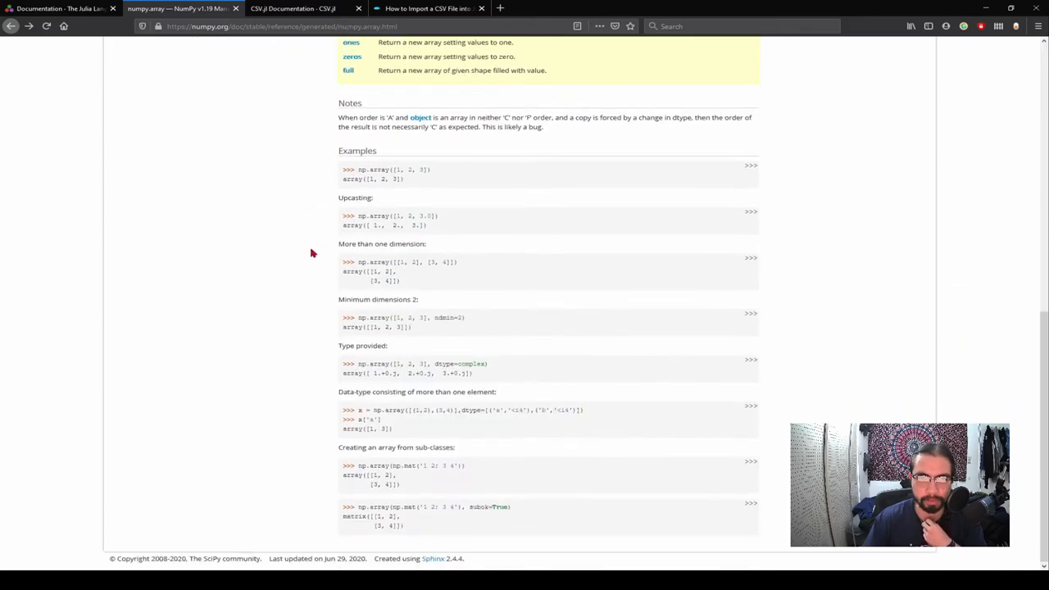
scroll(up, 3)
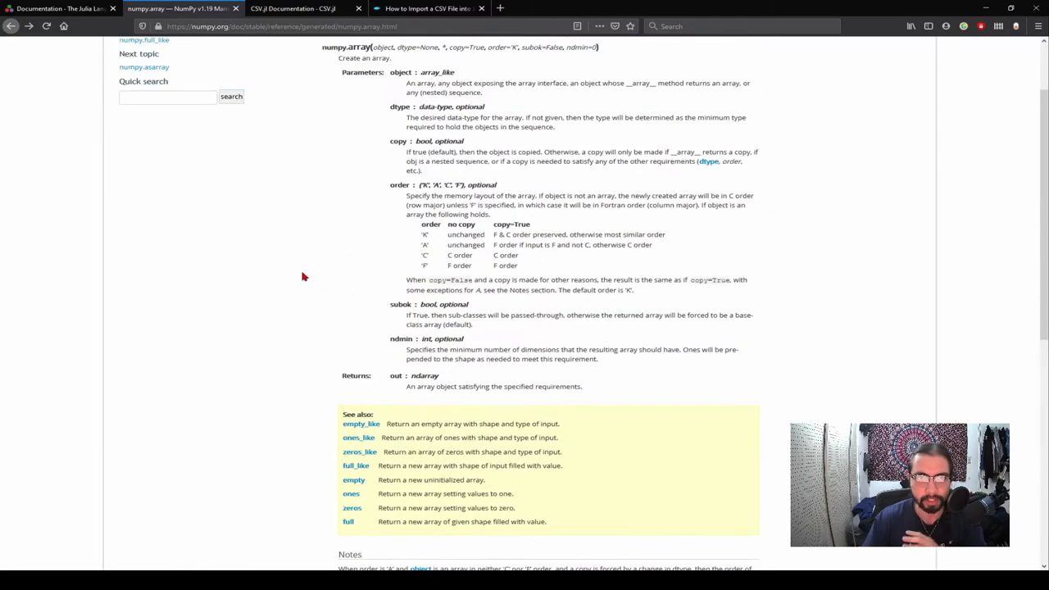
key(alt+tab)
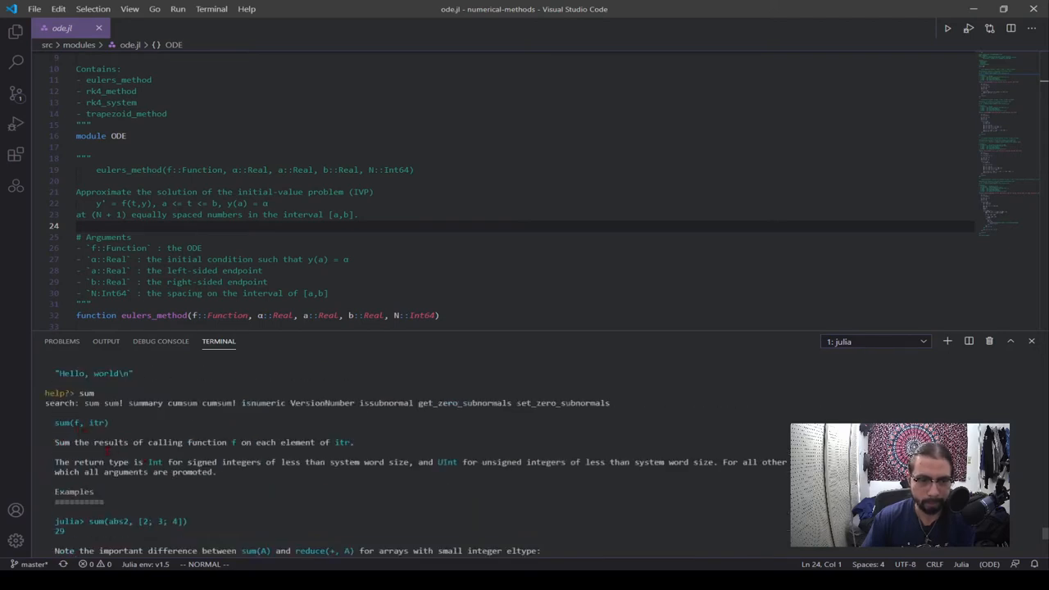
Scroll through the full REPL help for sum down to the sum(A, dims) examples
scroll(down, 3)
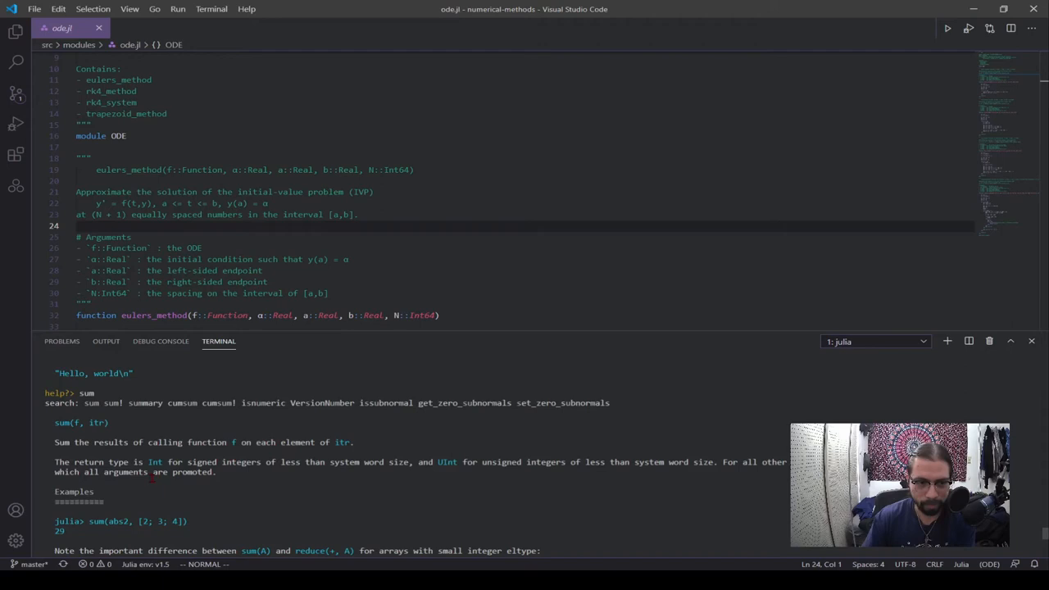
scroll(down, 3)
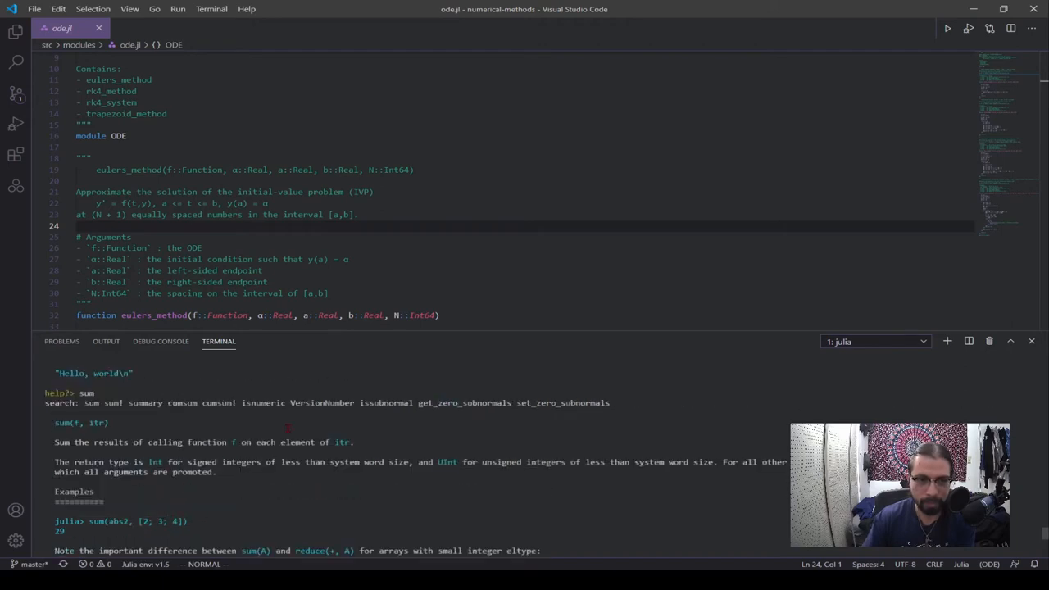
scroll(down, 3)
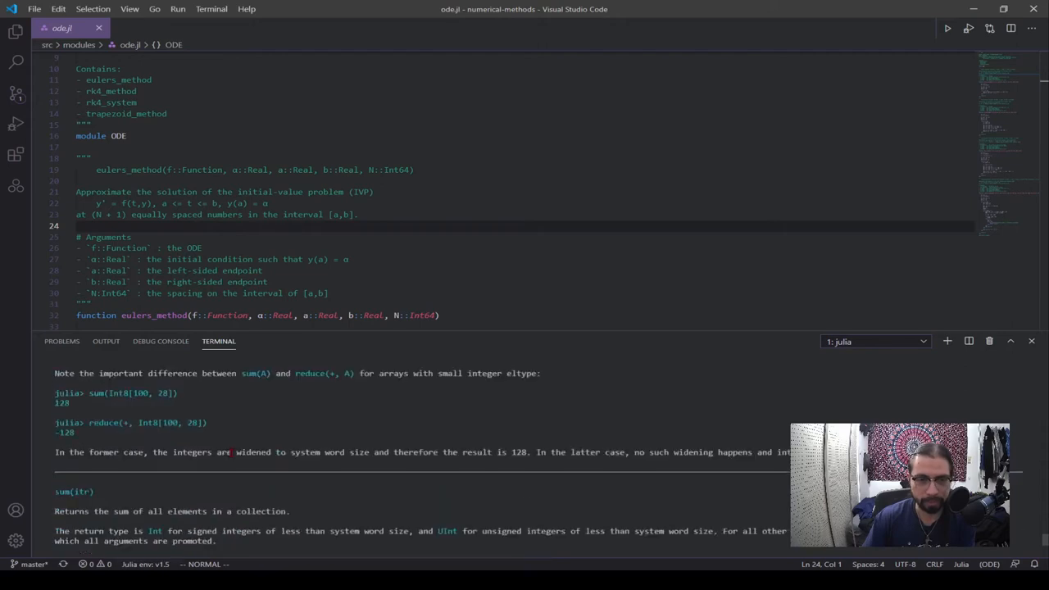
scroll(down, 3)
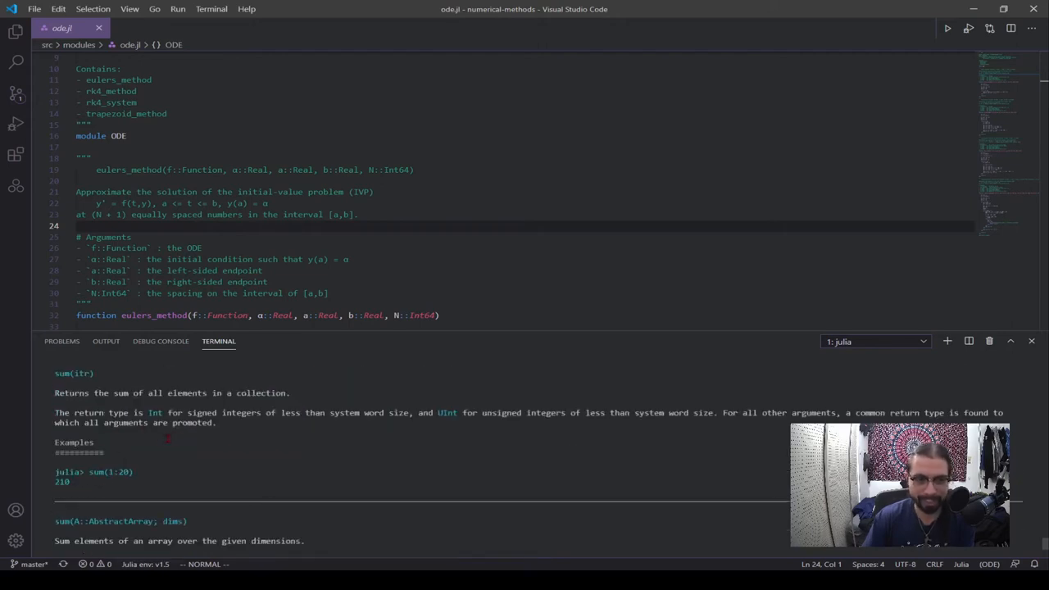
scroll(down, 3)
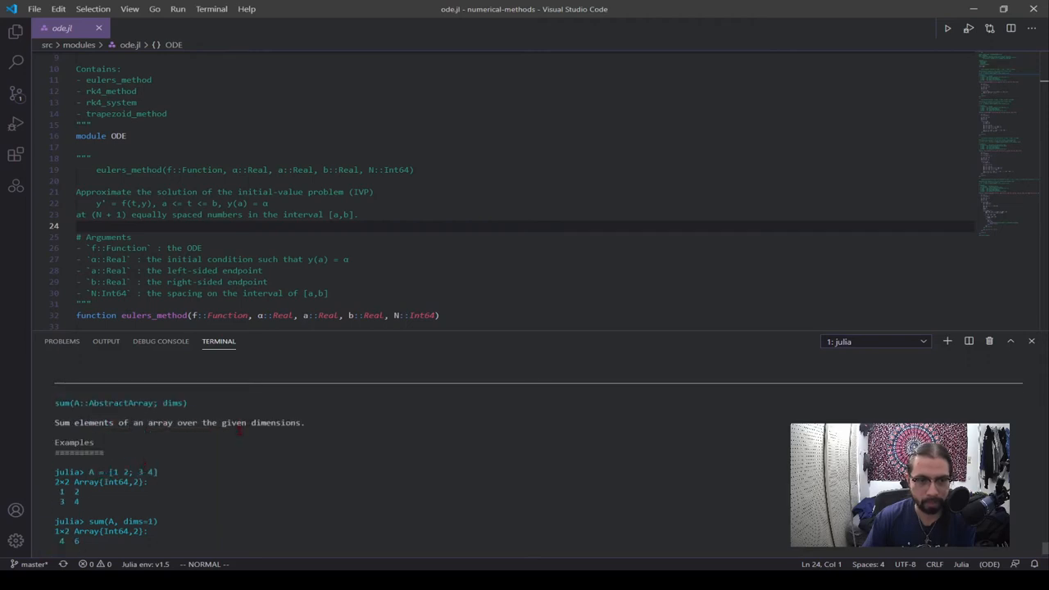
mouse_move(318, 423)
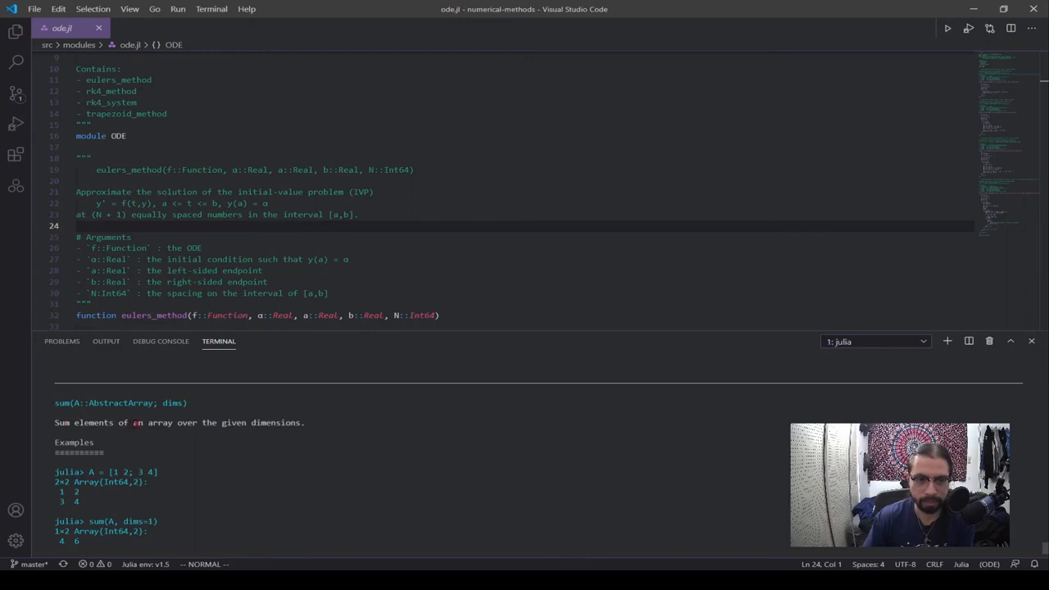
scroll(down, 3)
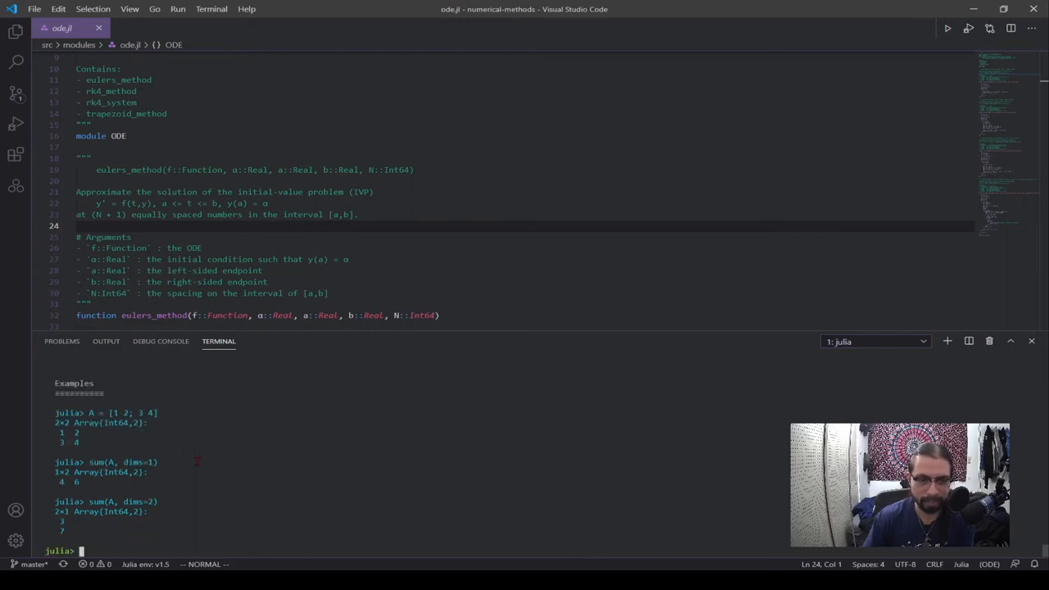
mouse_move(259, 455)
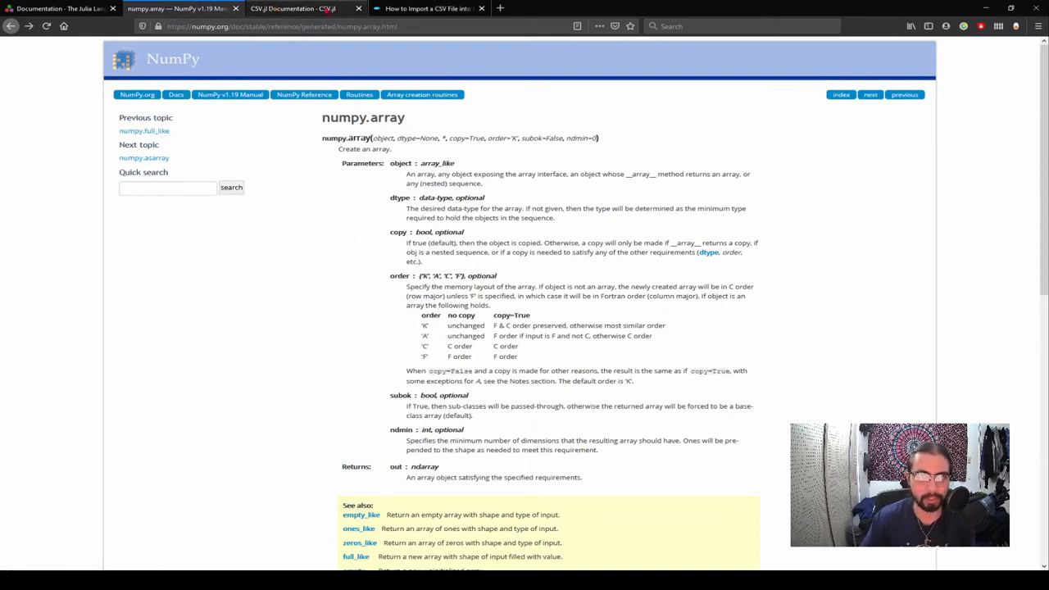
Check the CSV.jl documentation, then bring up the Data to Fish CSV import guide
click(299, 10)
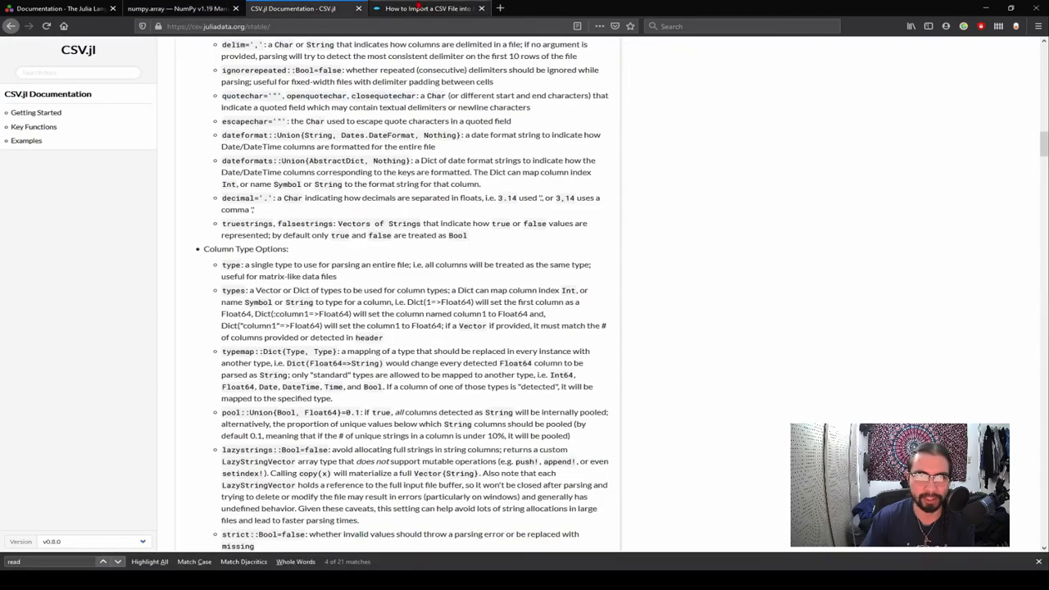
click(426, 9)
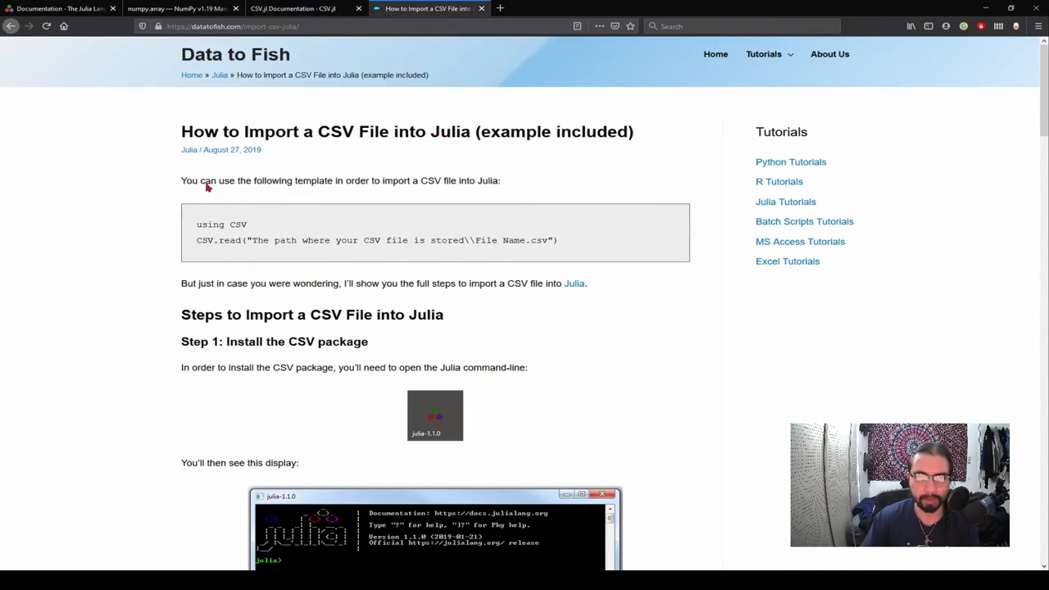
mouse_move(214, 239)
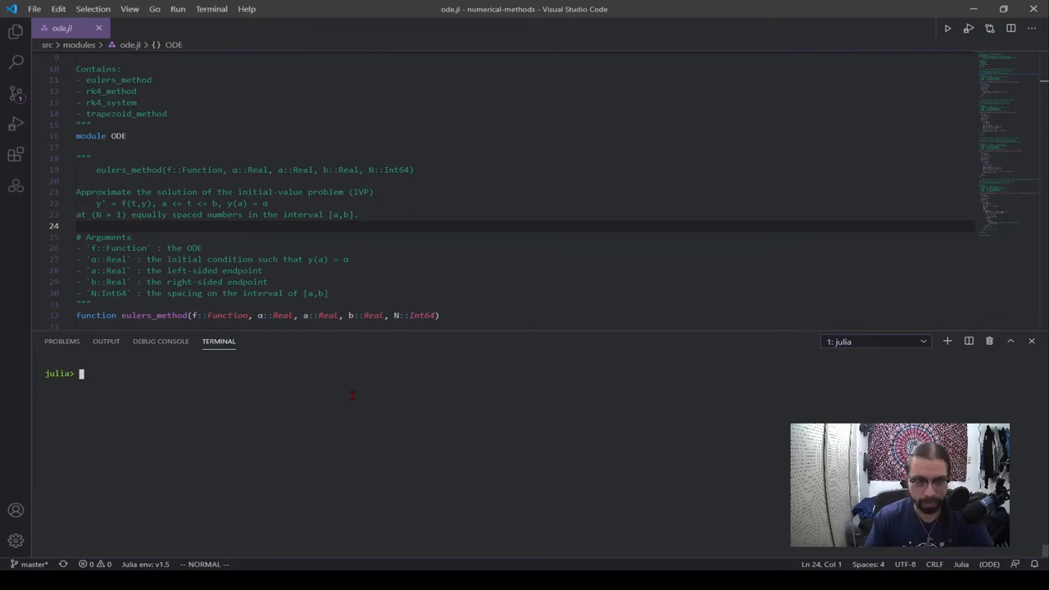
Load data.csv with a = CSV.read("data.csv") into a 3×2 DataFrame
text(a)
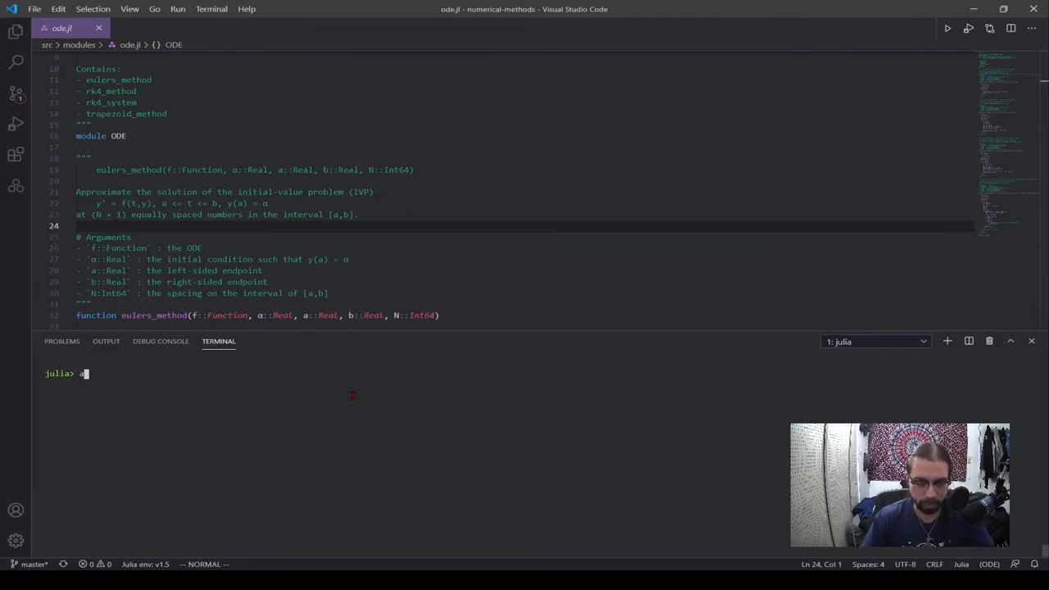
text(= CSV.r)
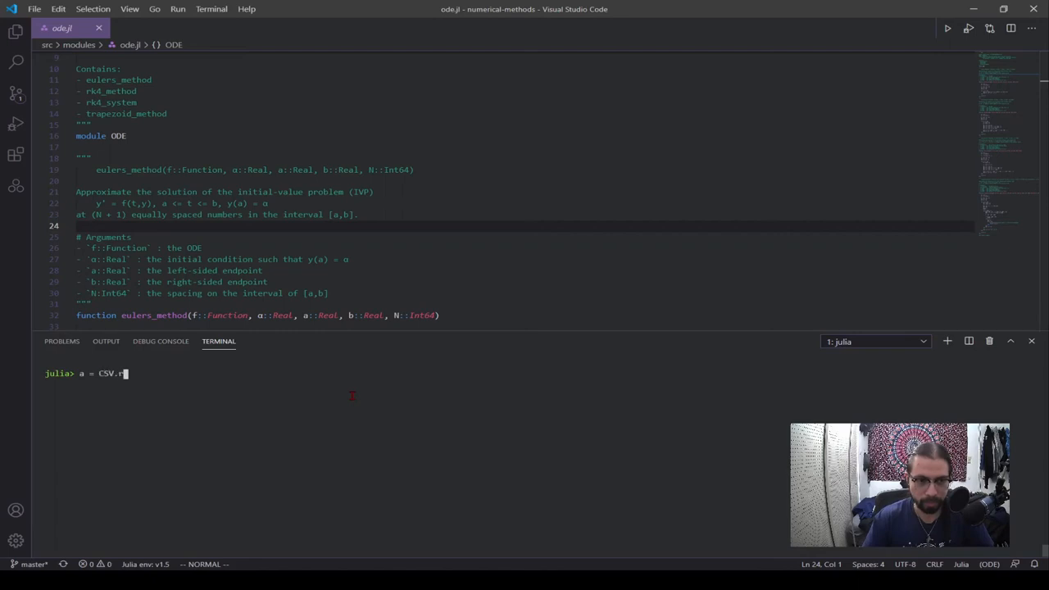
text(ead(")
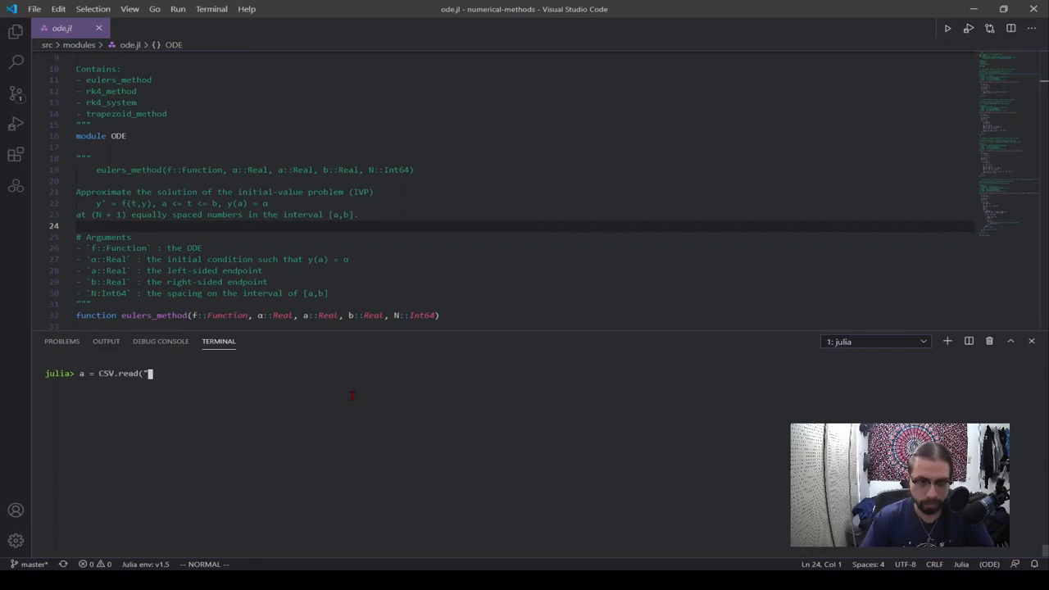
text(data.csv"))
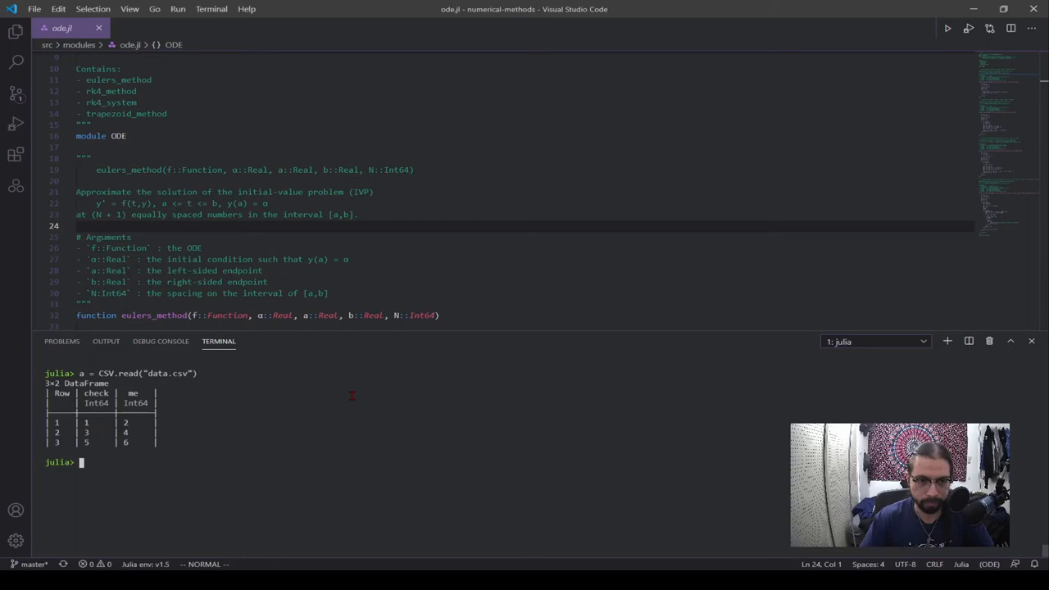
mouse_move(298, 422)
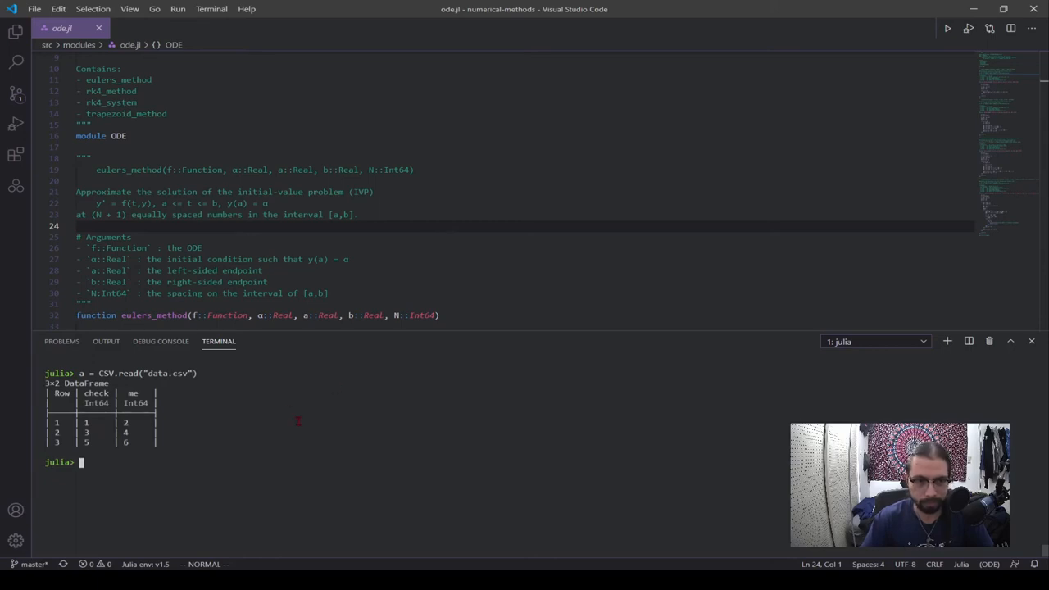
Request the REPL help for CSV.read
text(?>)
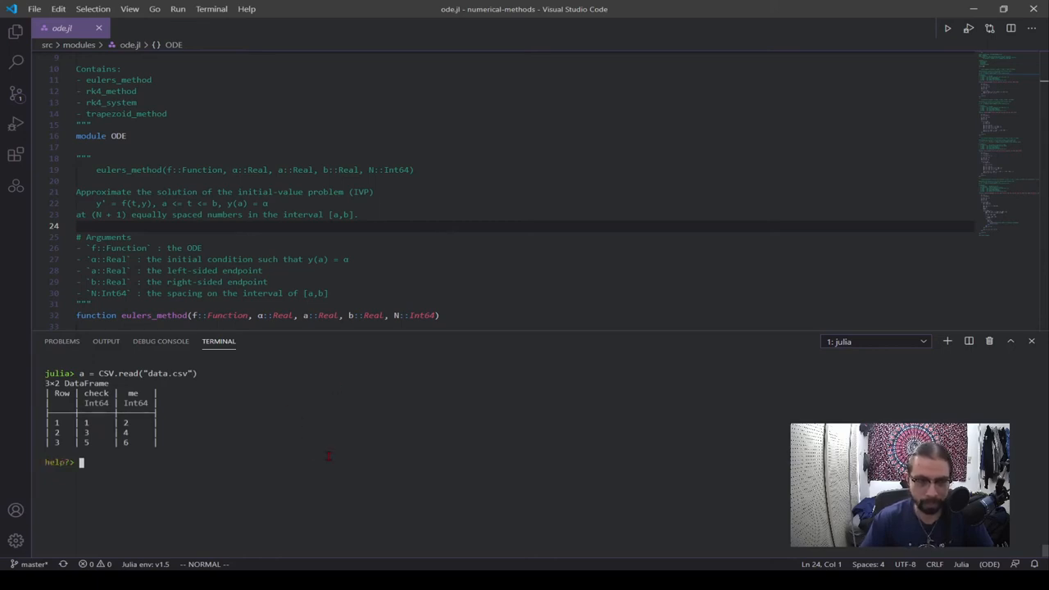
text(CSV.r)
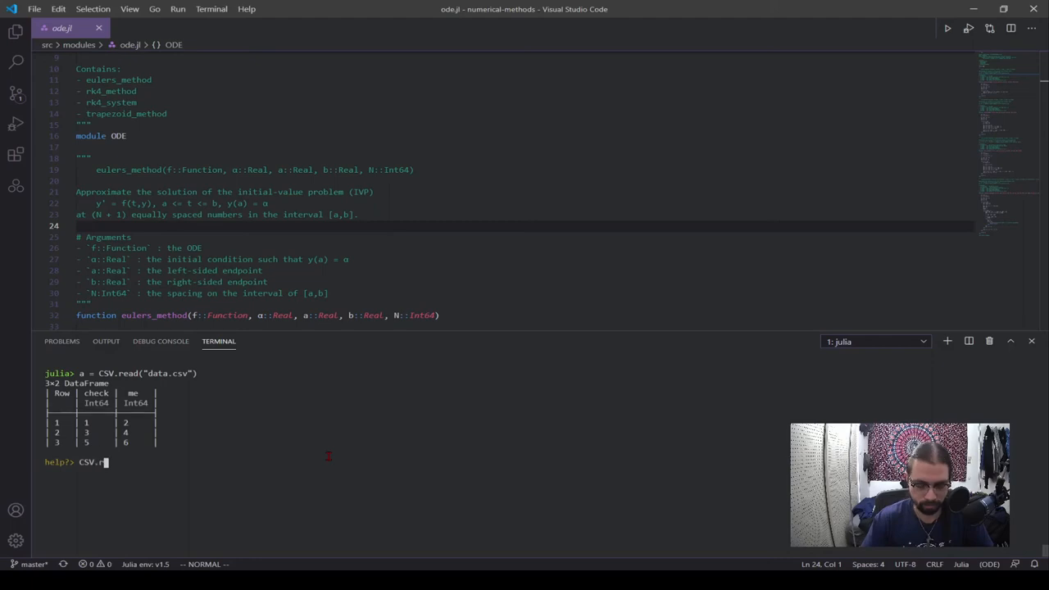
key(Enter)
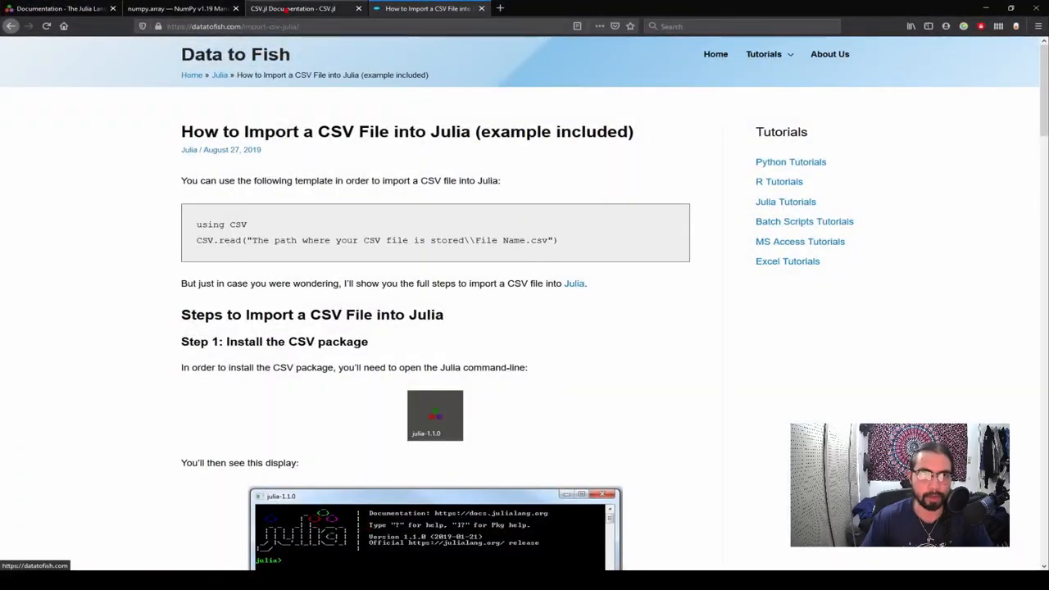
Scroll the CSV.jl documentation to its supported keyword arguments, then return to the editor
click(301, 8)
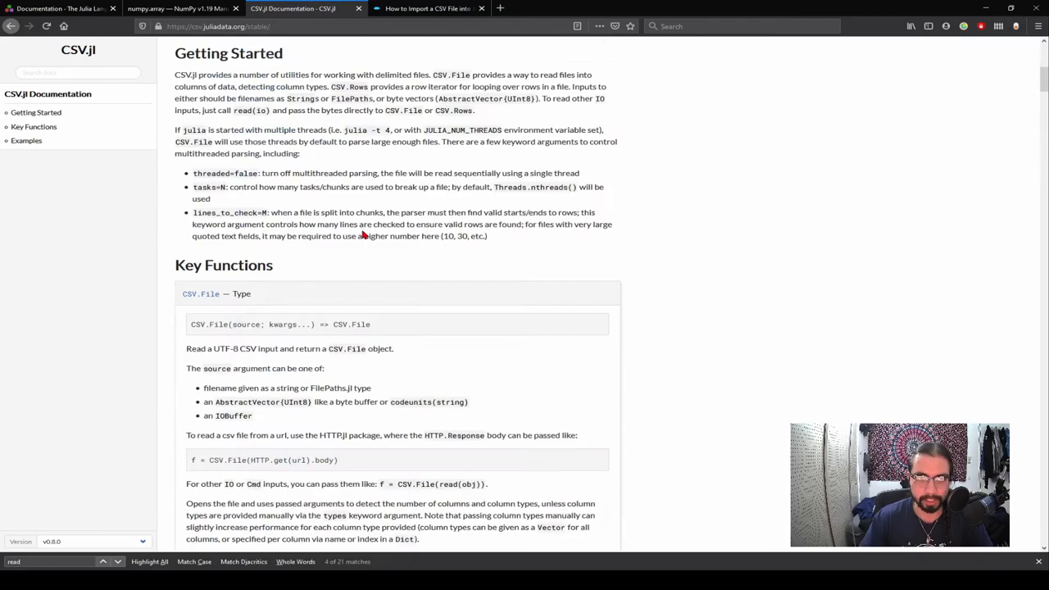
scroll(down, 3)
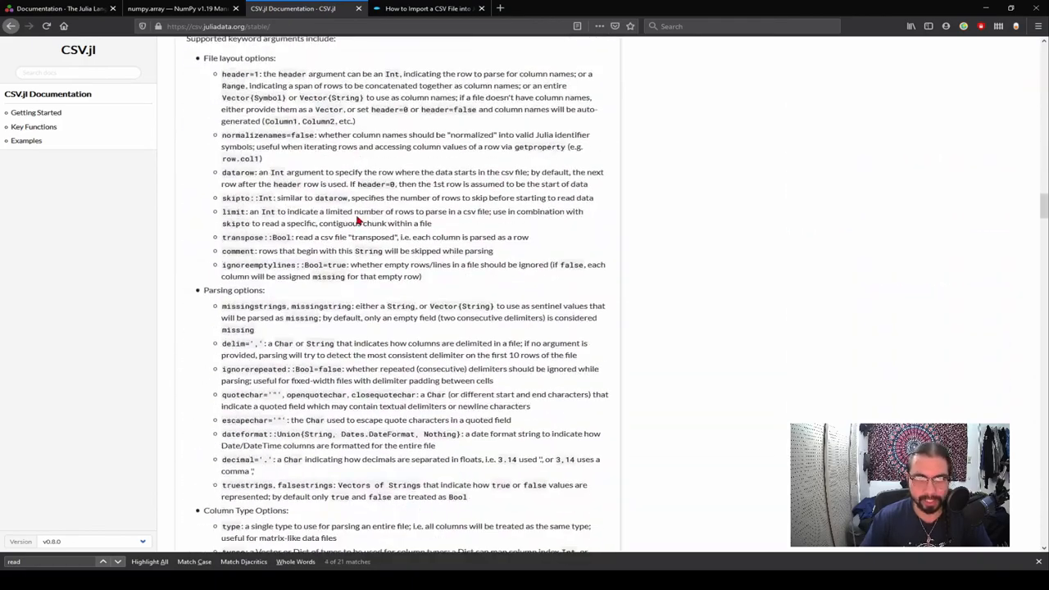
key(alt+tab)
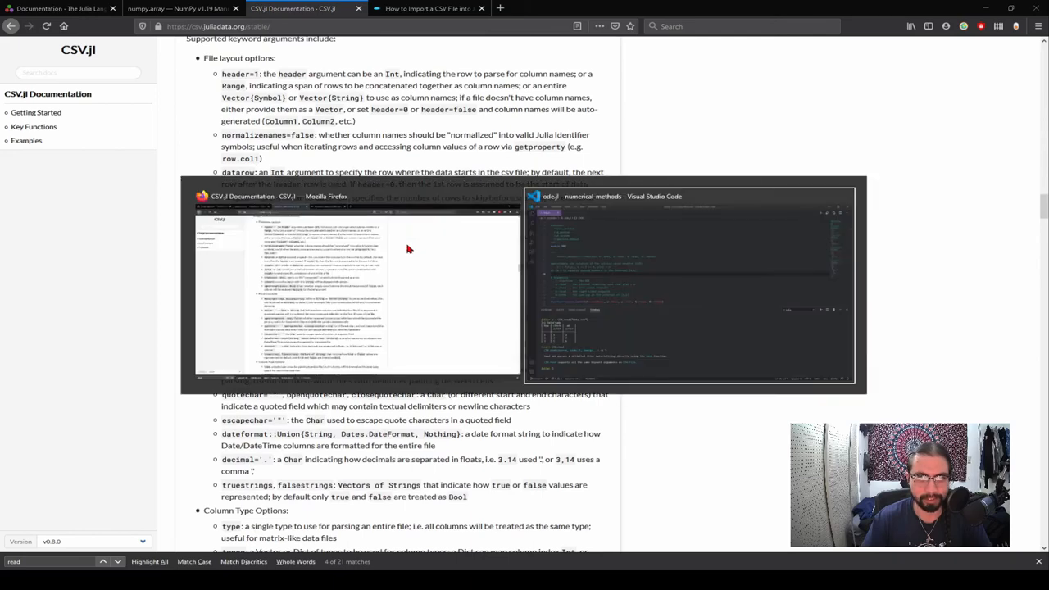
Show the REPL help for CSV.File and scroll through its keyword arguments
click(688, 282)
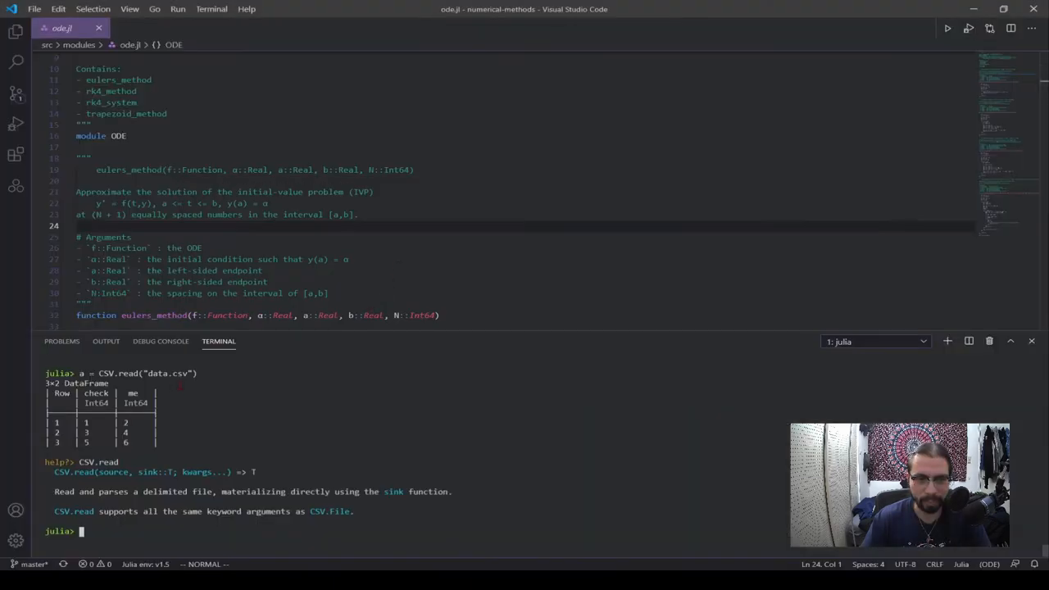
mouse_move(198, 416)
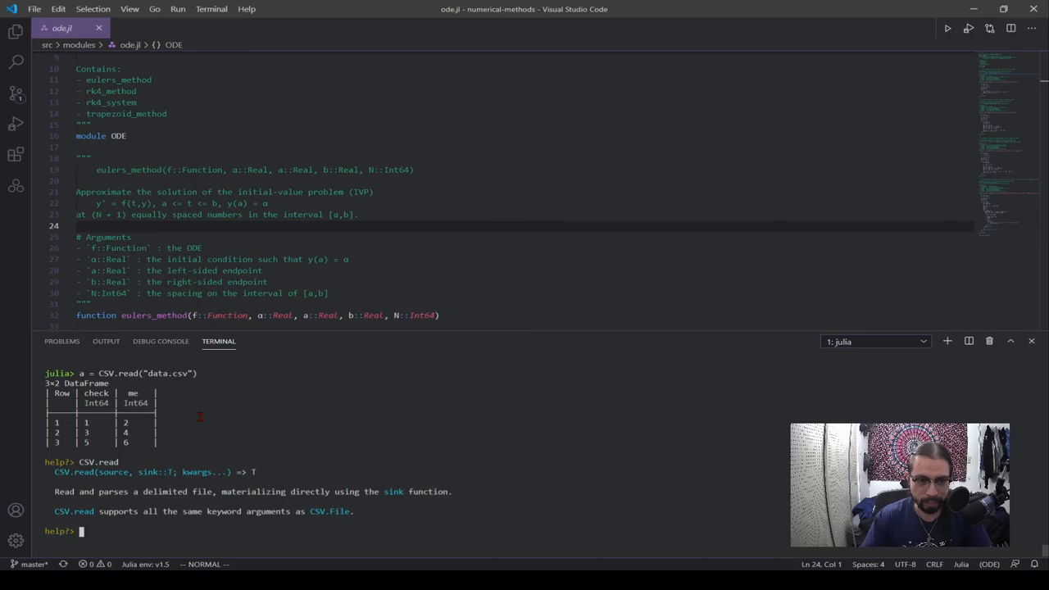
text(CSV.Fi)
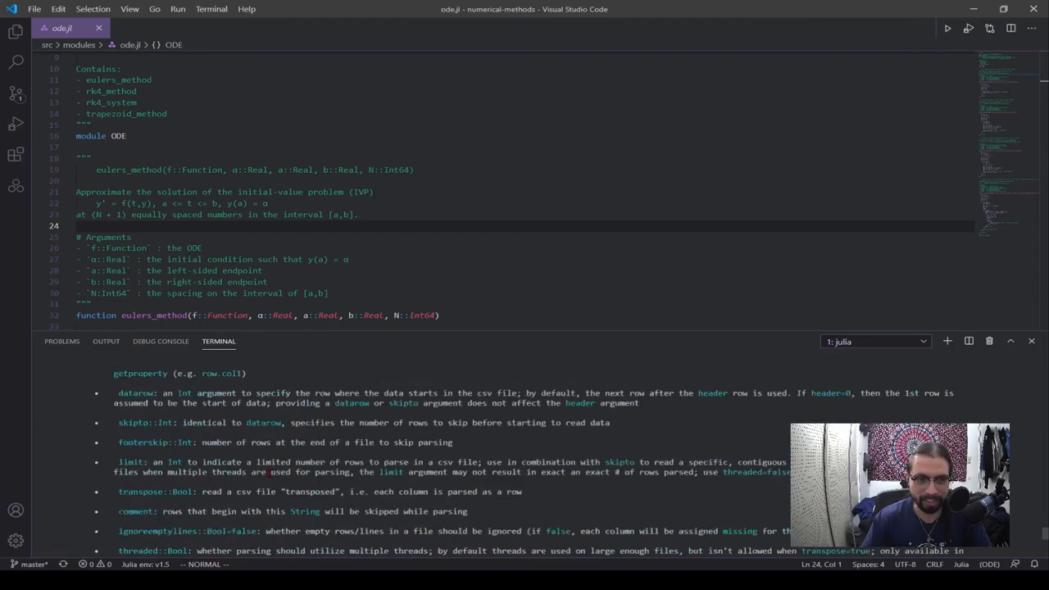
scroll(down, 3)
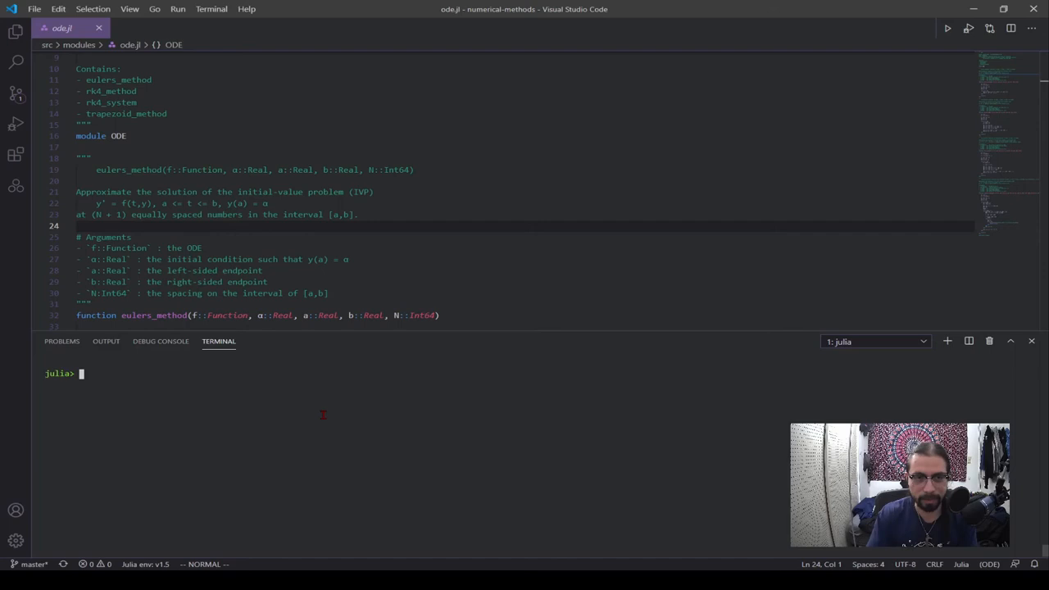
mouse_move(311, 383)
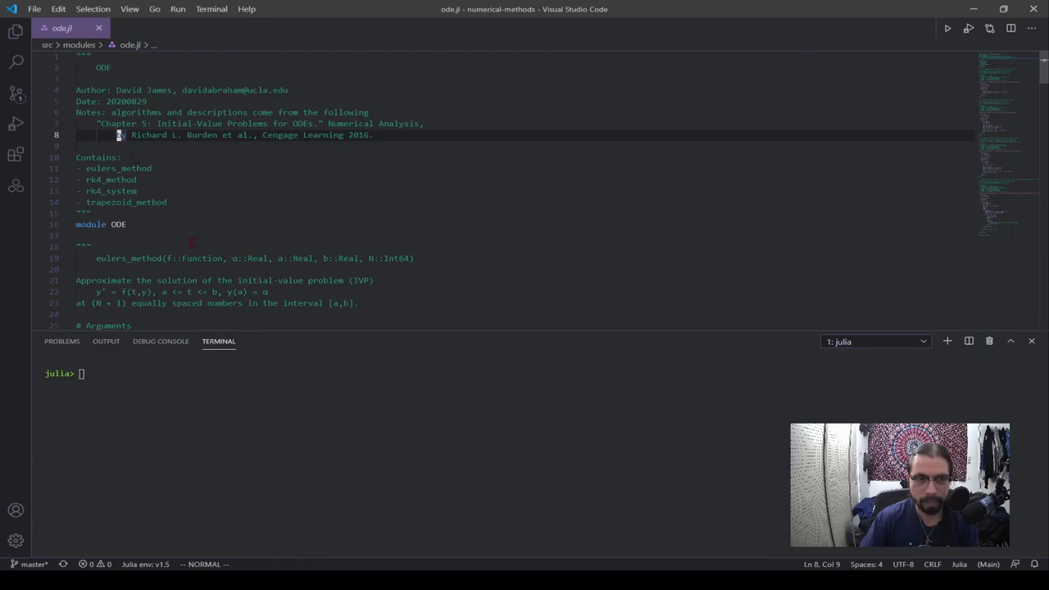
Scroll the ode.jl editor to review the file header
scroll(down, 3)
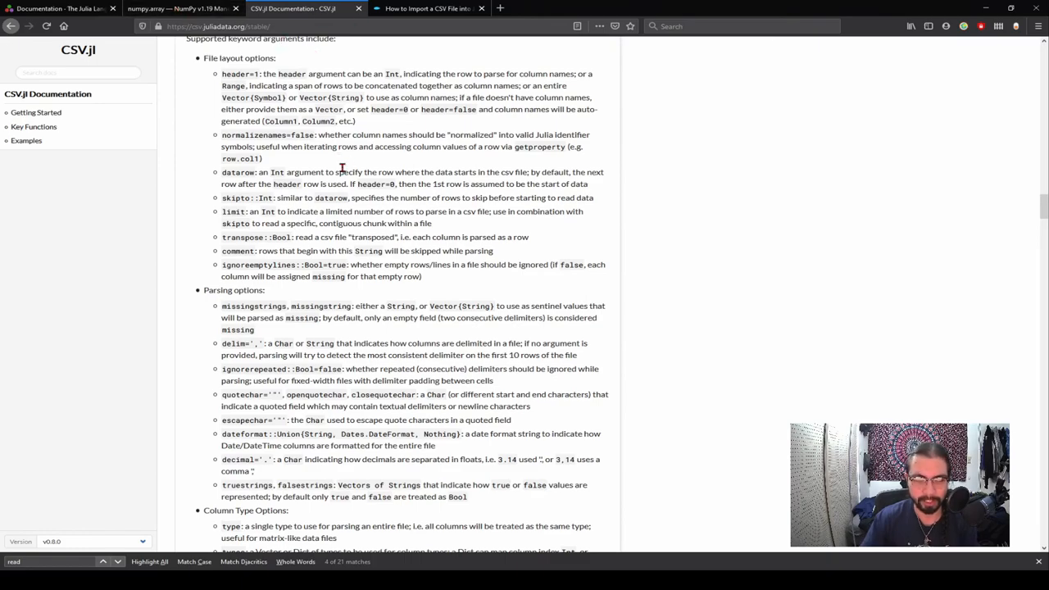
Compare the Data to Fish CSV.read template with the CSV.jl overview, then reach Julia's documentation manual page
scroll(down, 3)
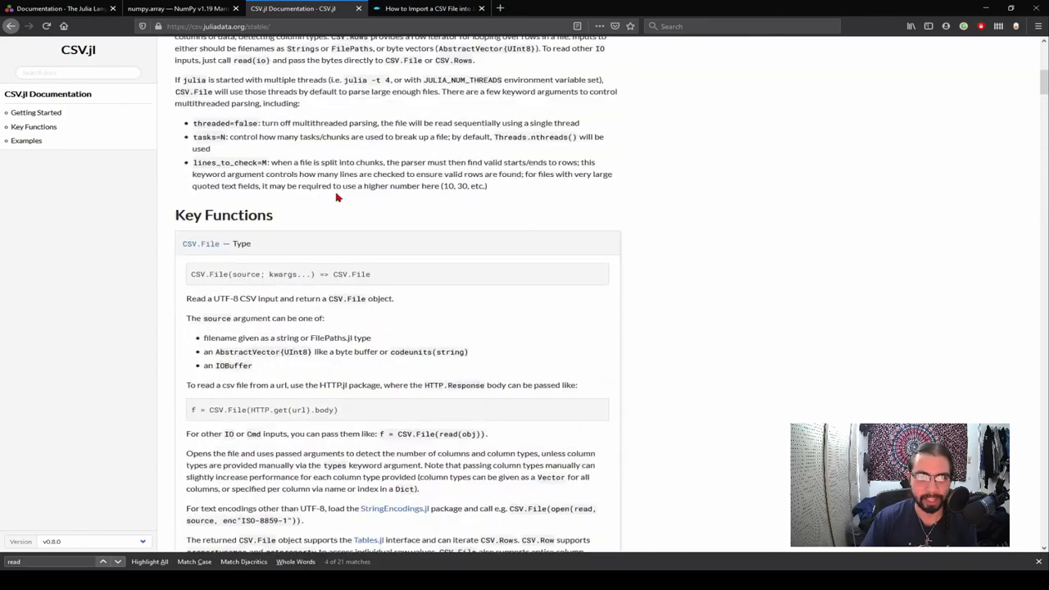
scroll(up, 3)
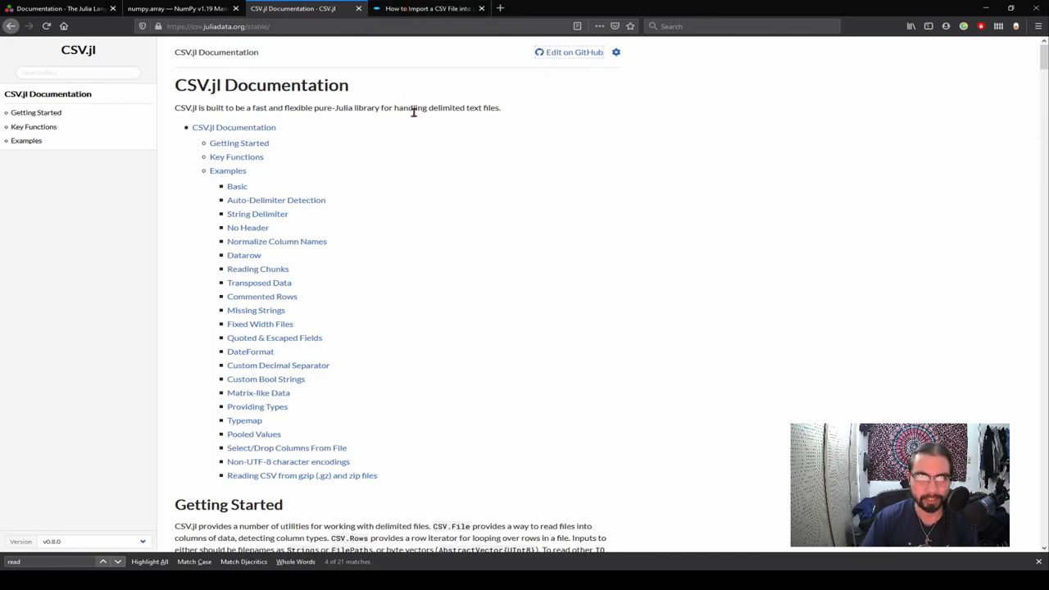
mouse_move(403, 133)
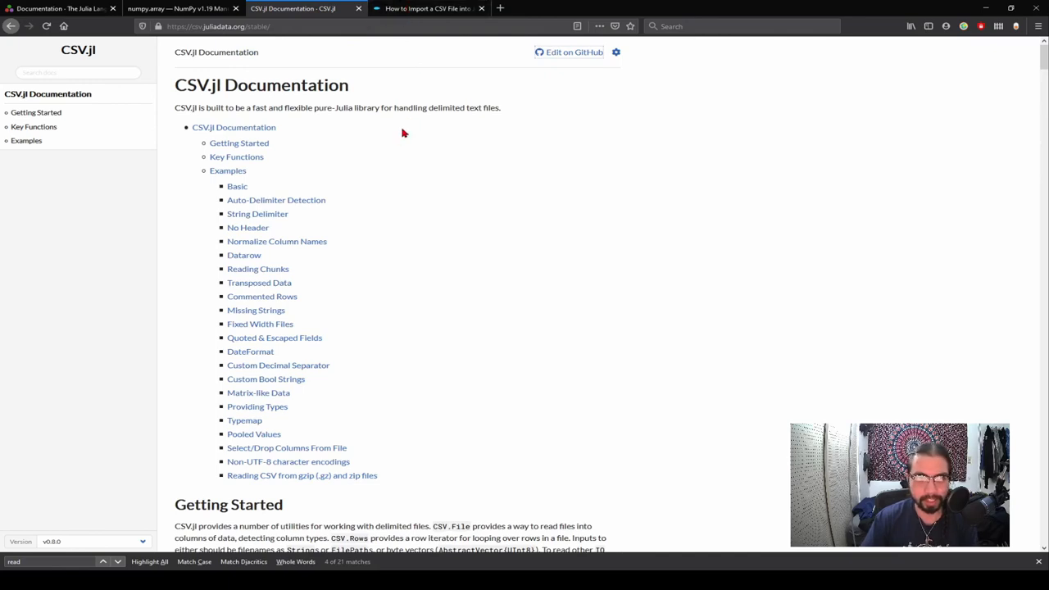
mouse_move(403, 131)
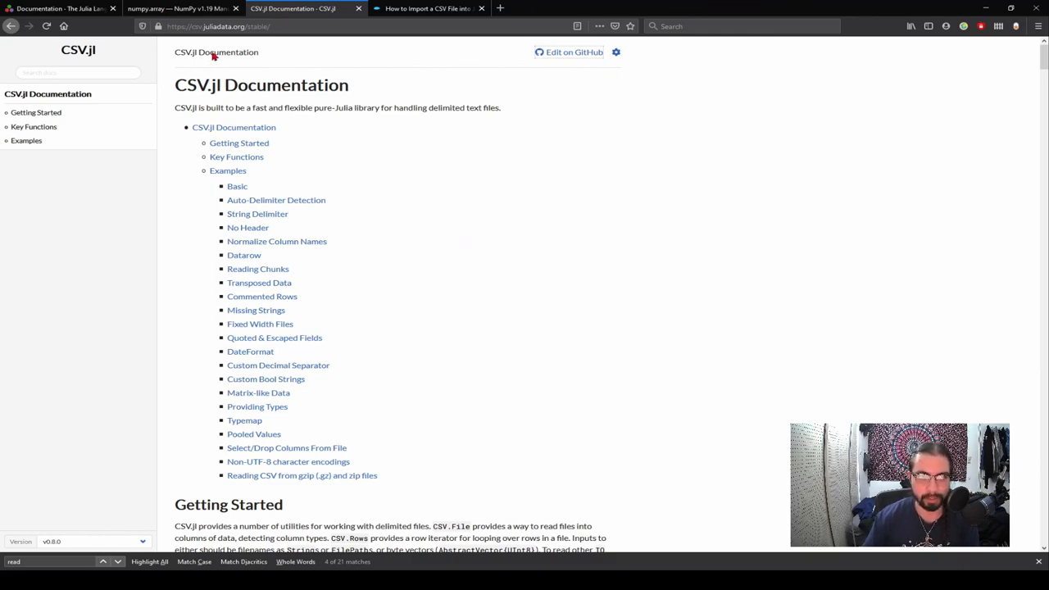
click(434, 10)
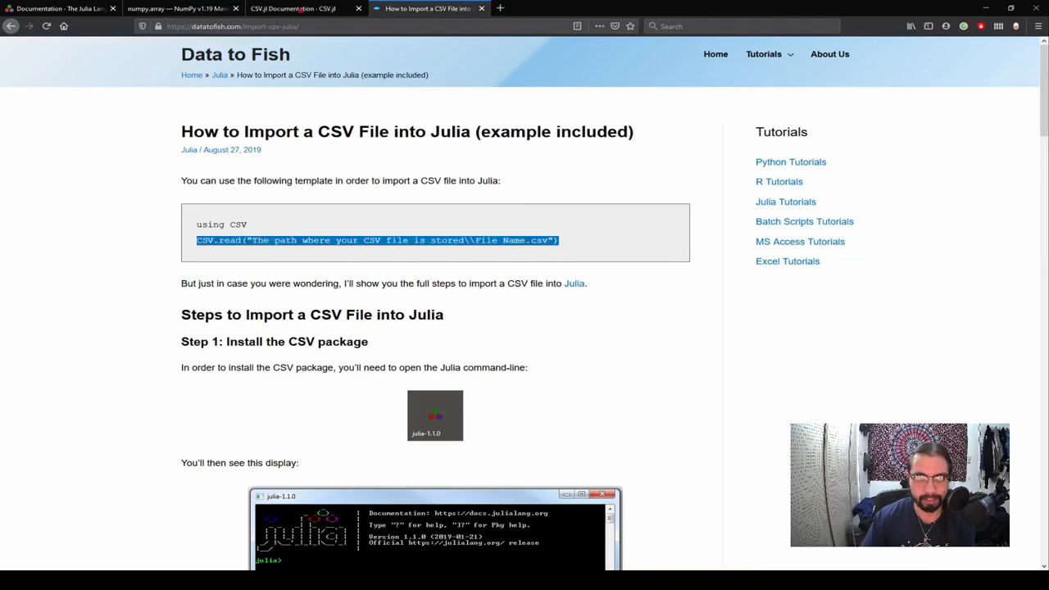
click(311, 10)
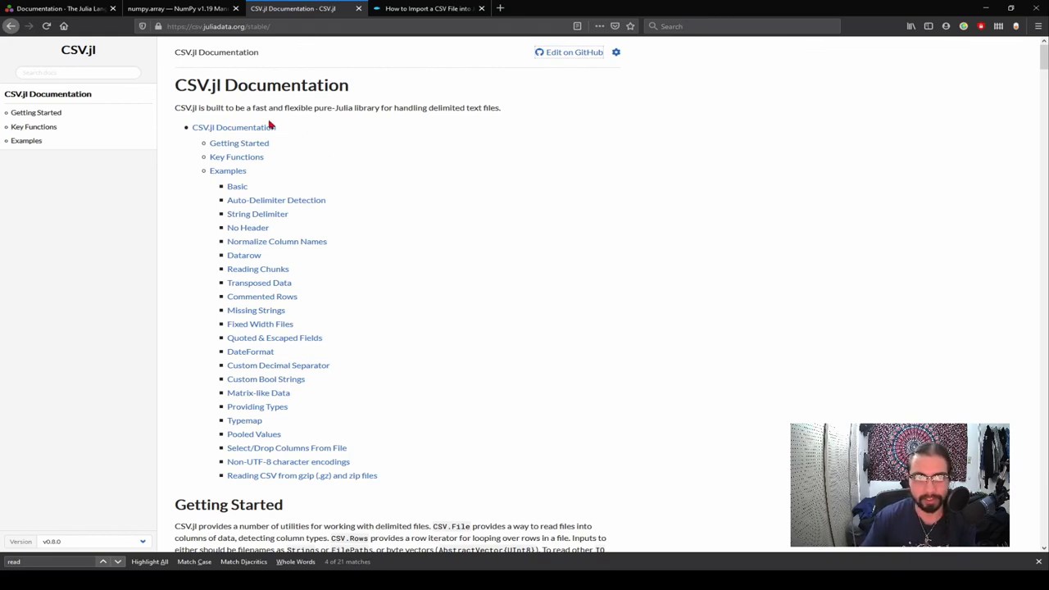
click(180, 16)
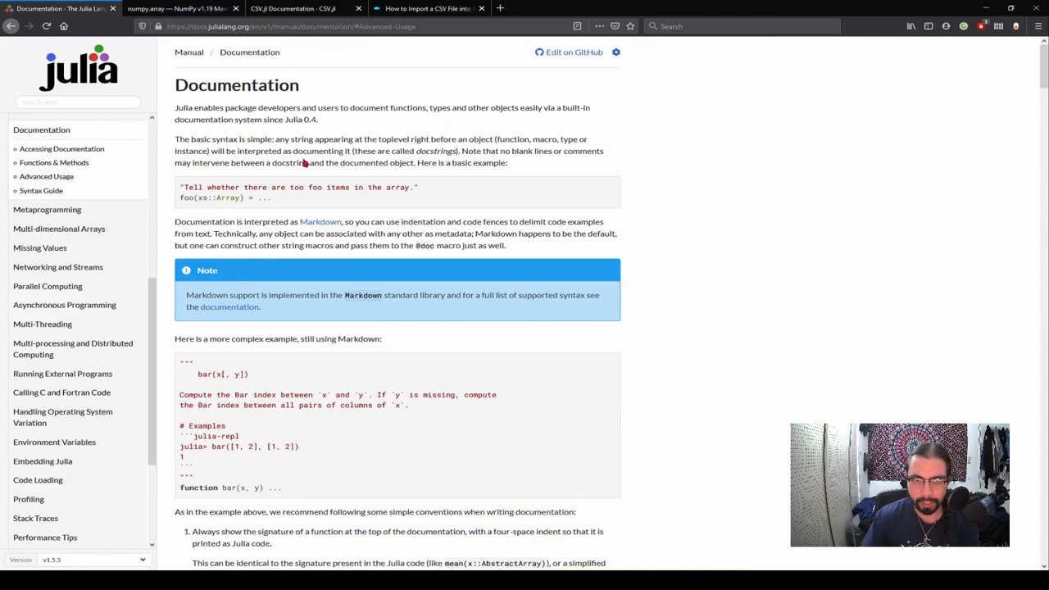
mouse_move(328, 164)
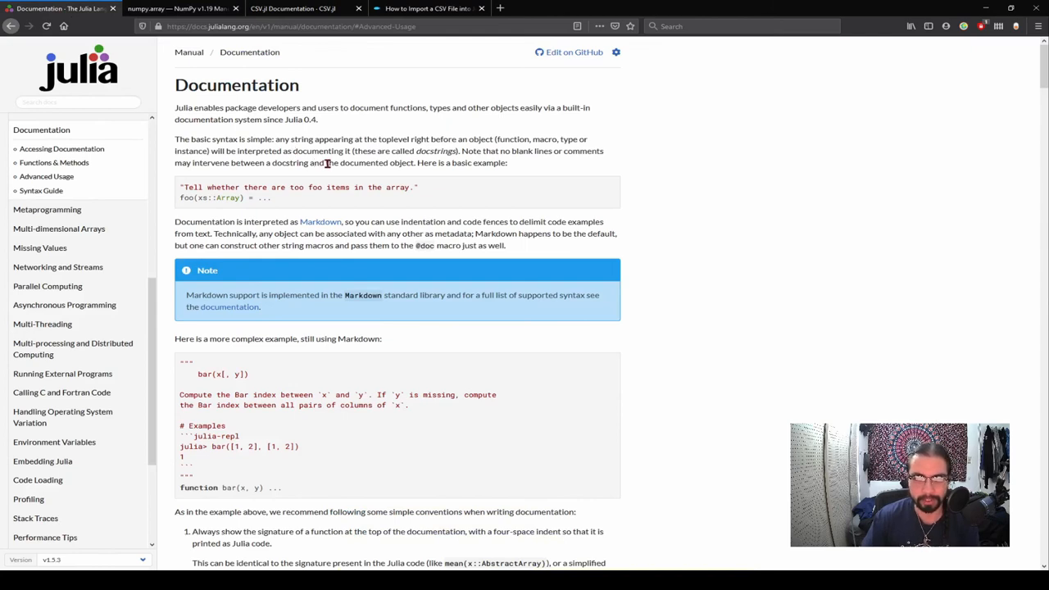
mouse_move(363, 173)
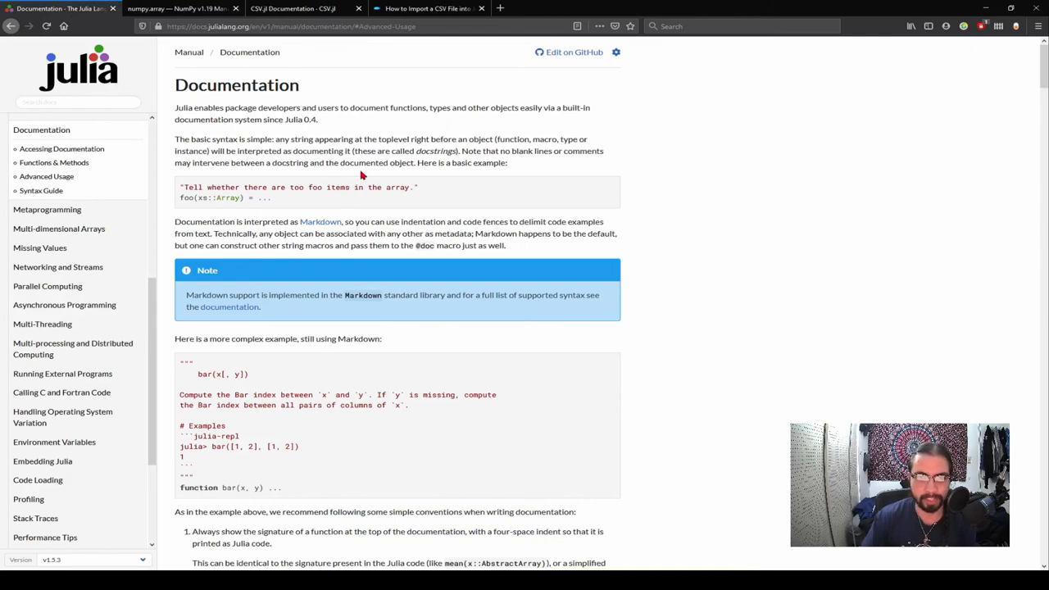
mouse_move(414, 160)
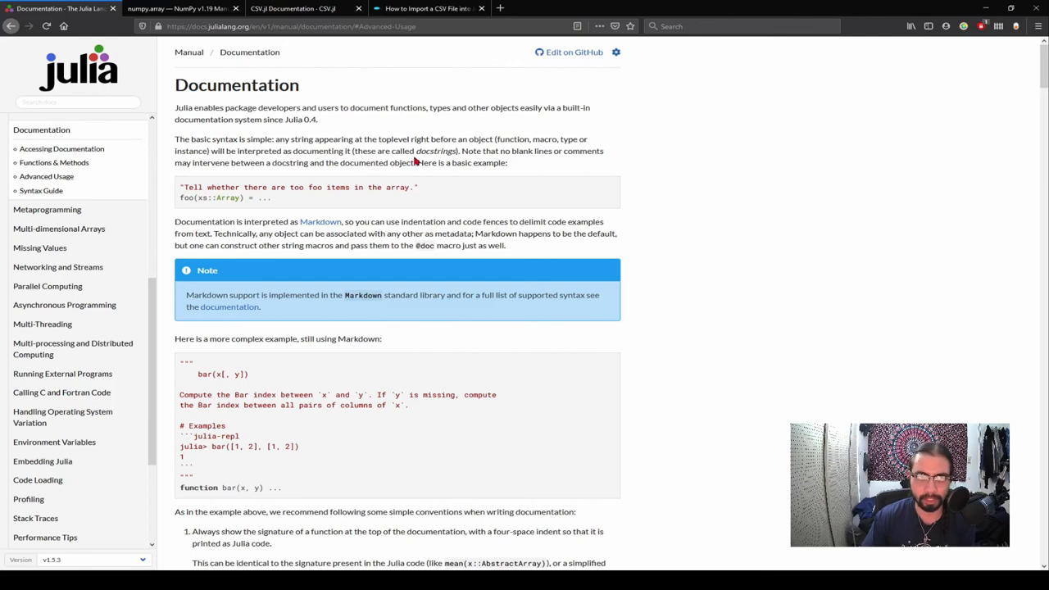
mouse_move(532, 123)
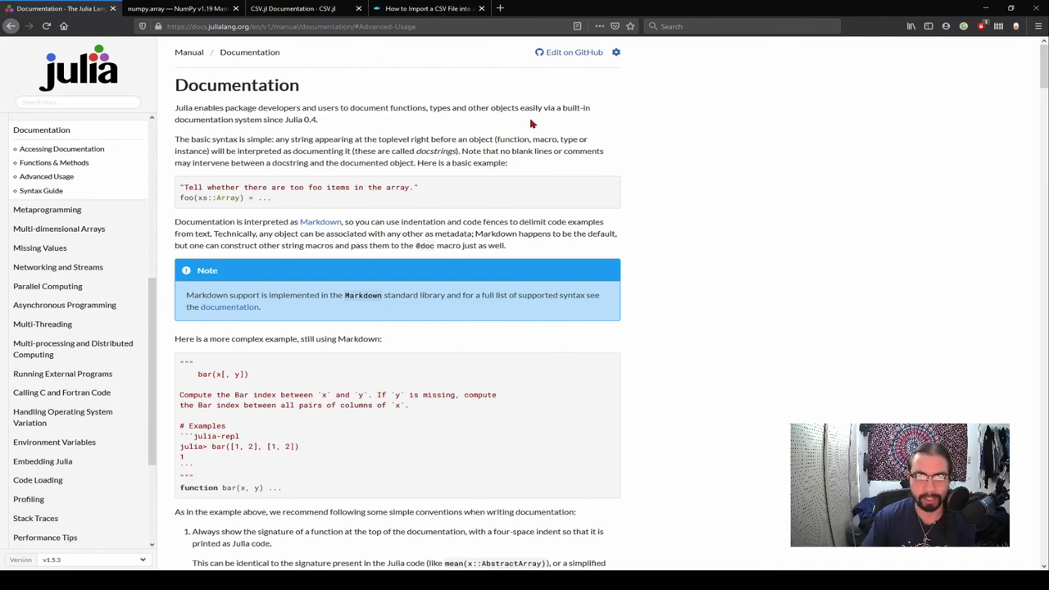
mouse_move(586, 105)
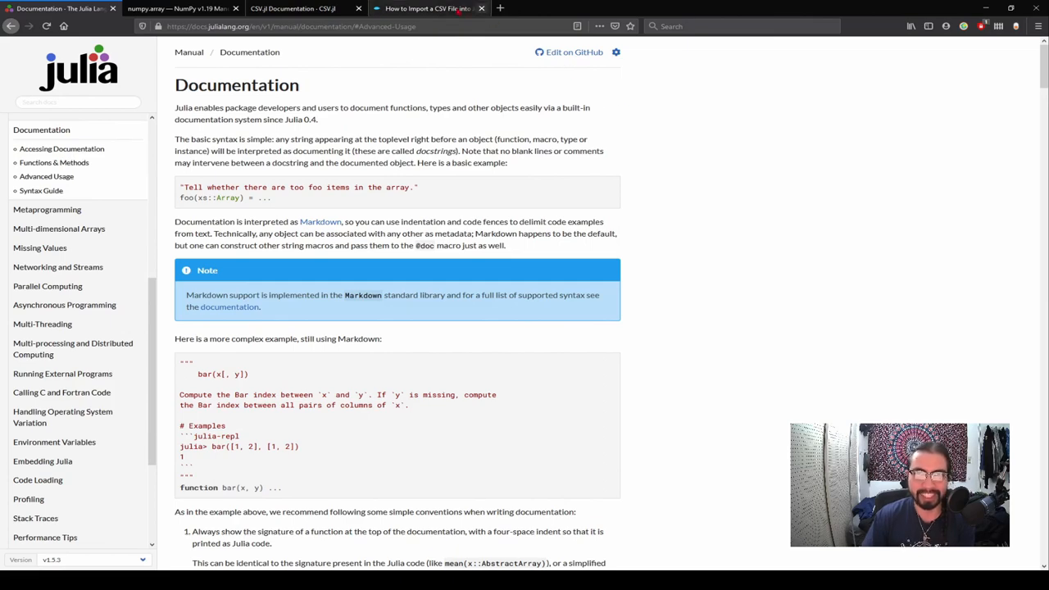
Return from Julia's docstring manual page to the CSV.jl documentation overview
click(292, 9)
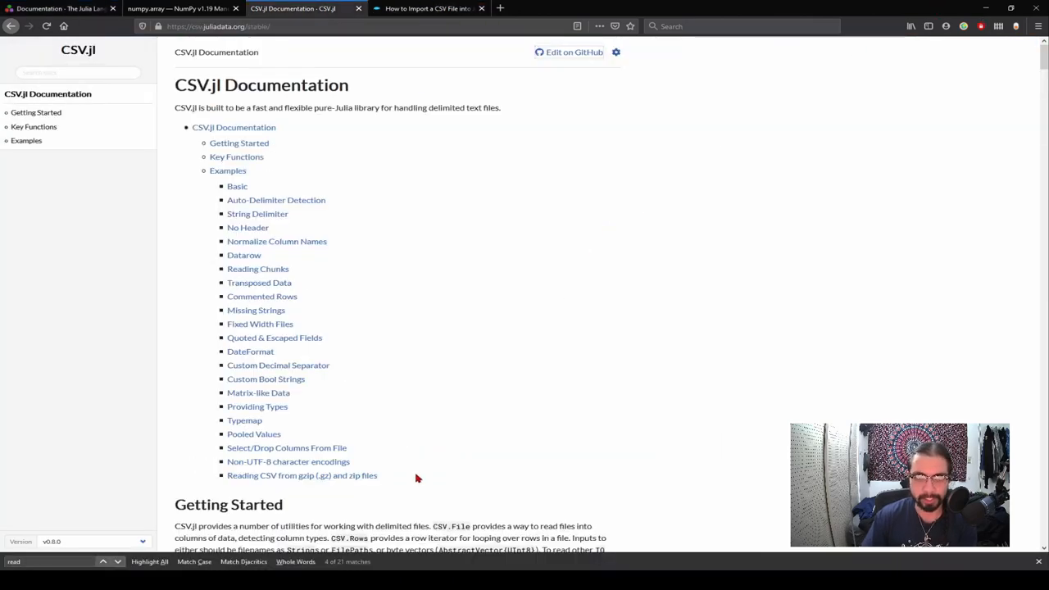